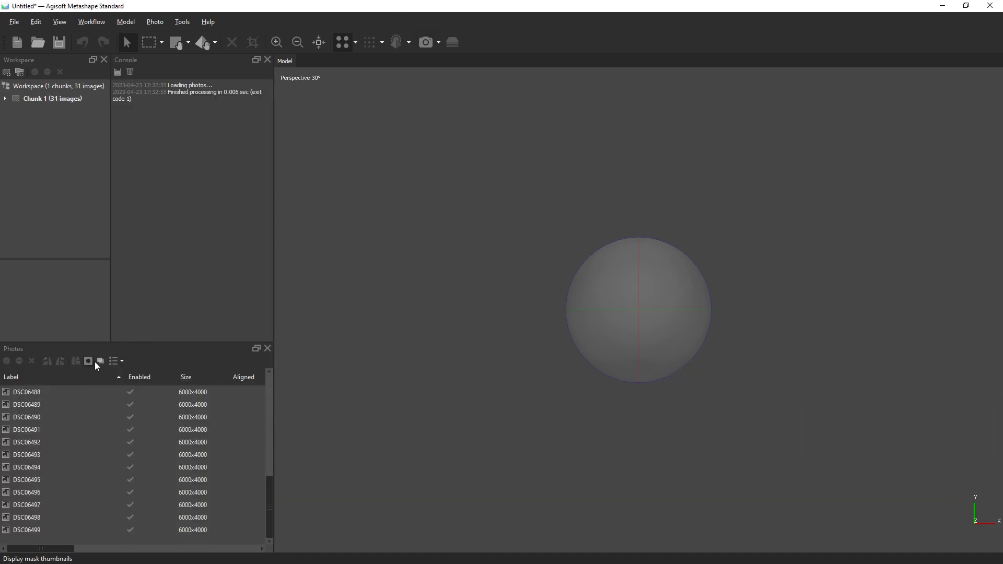
# Step: Display the 31 photos in the Photos pane as small picture thumbnails
pyautogui.click(117, 361)
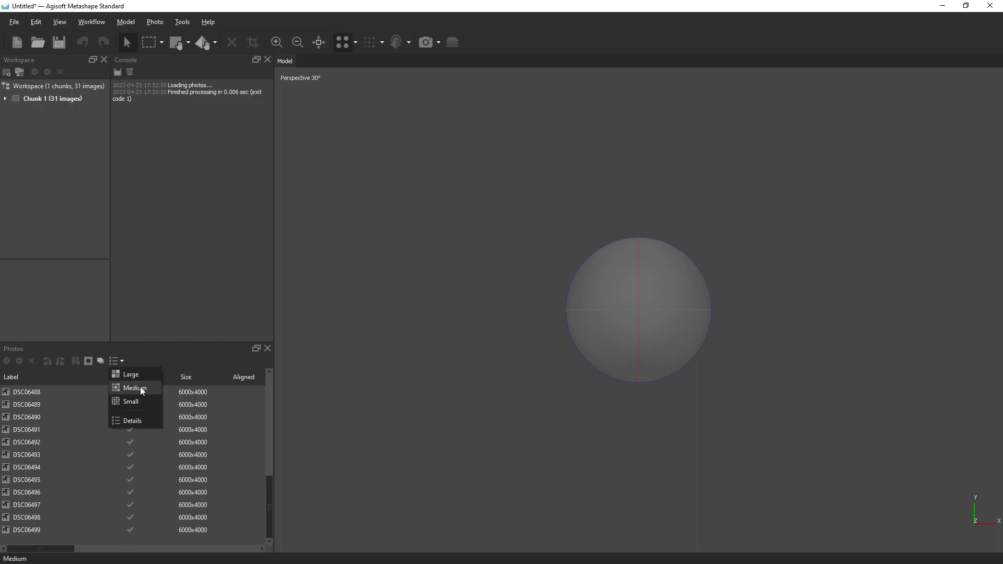
pyautogui.click(135, 387)
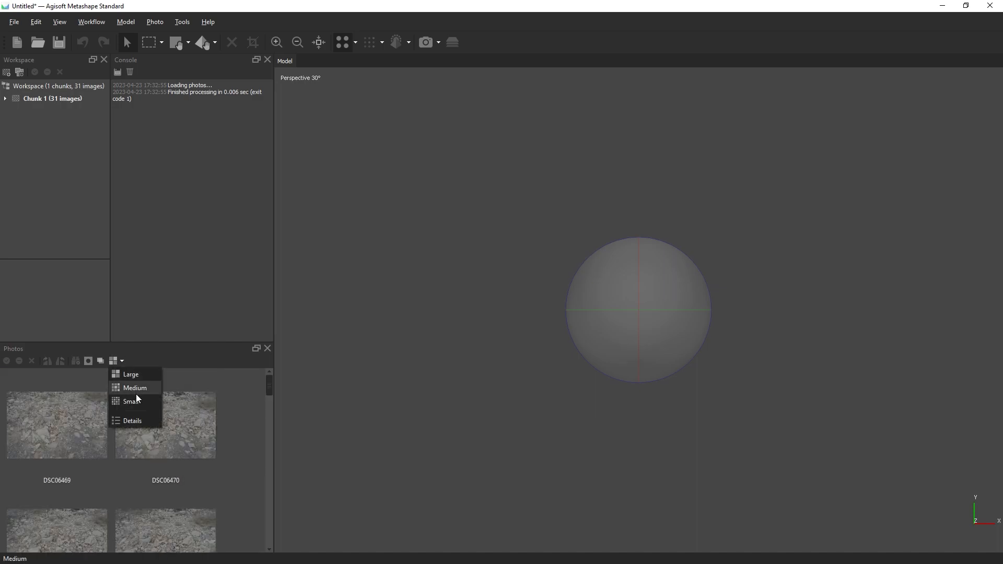
pyautogui.click(131, 401)
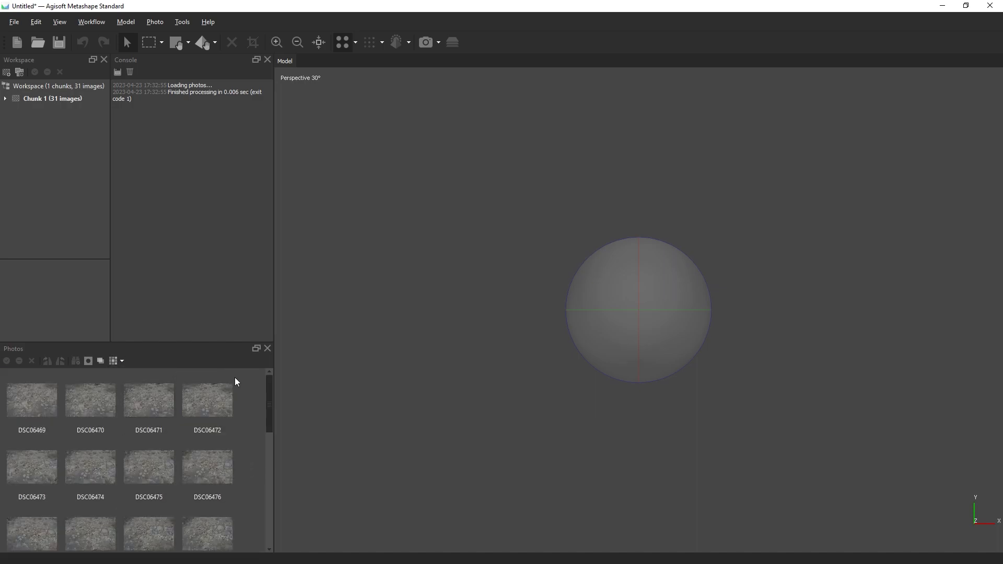
# Step: Start Align Photos on all 31 photos at Medium accuracy with Advanced settings expanded
pyautogui.click(90, 21)
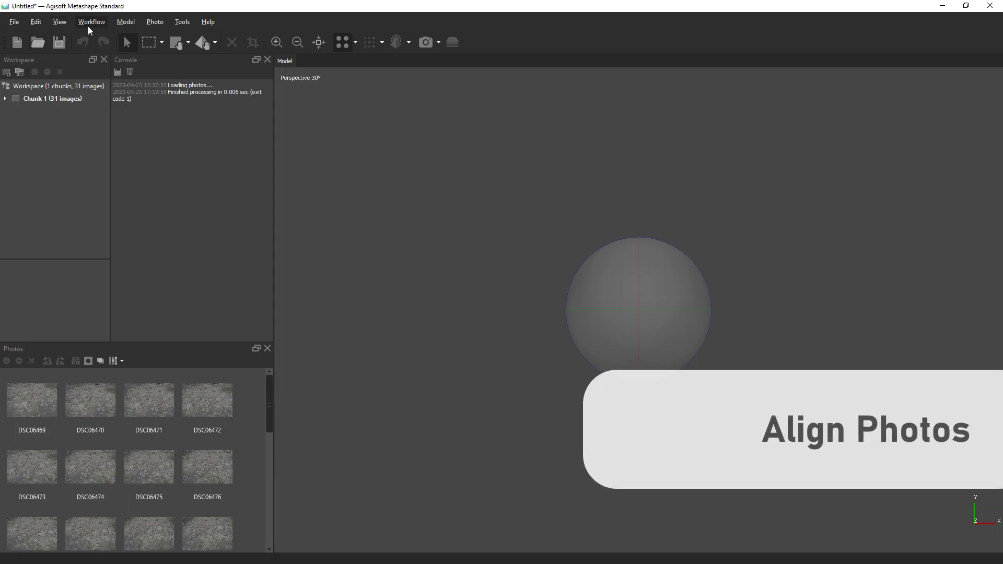
pyautogui.click(92, 21)
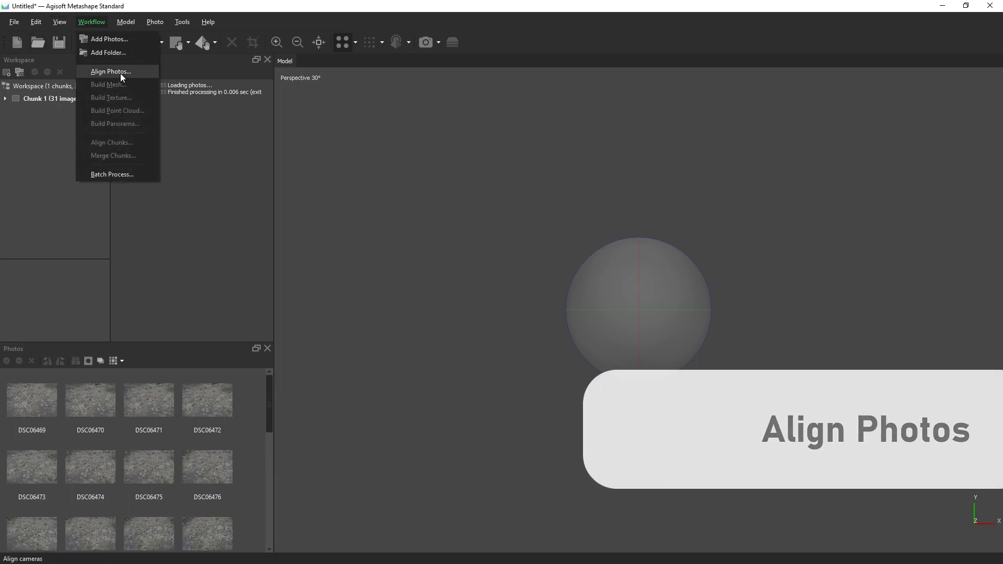
pyautogui.click(111, 71)
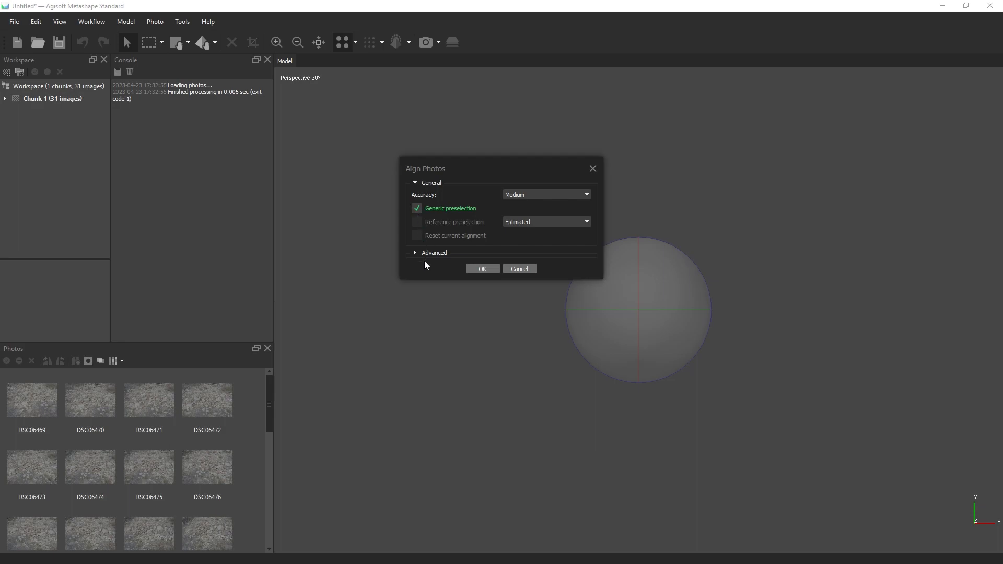
pyautogui.moveTo(476, 260)
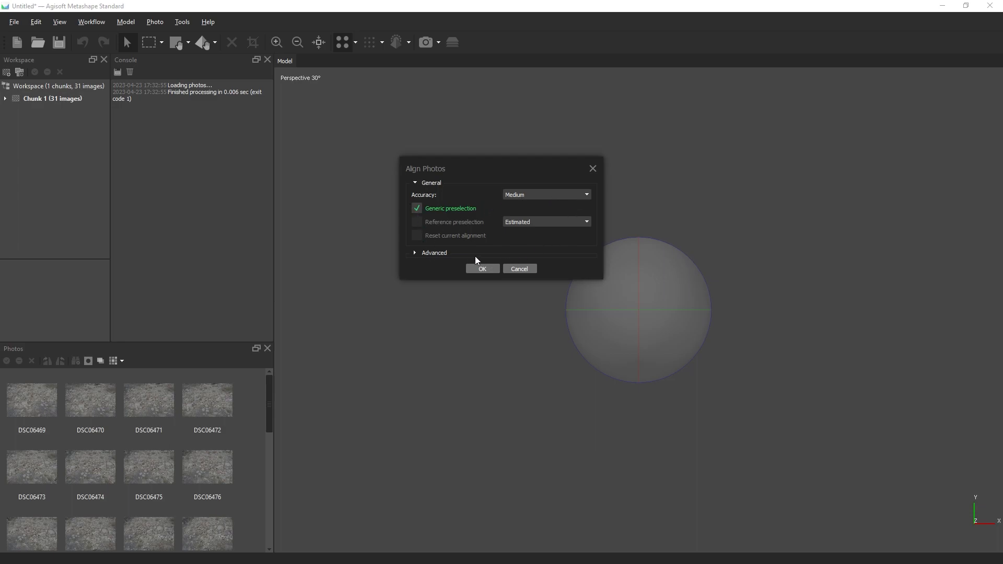
pyautogui.click(435, 252)
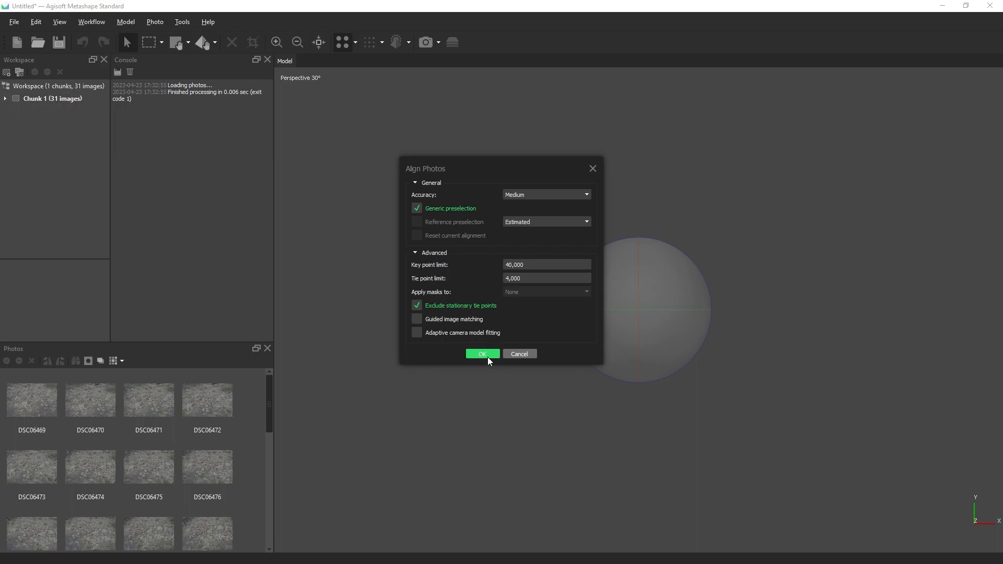
pyautogui.click(482, 354)
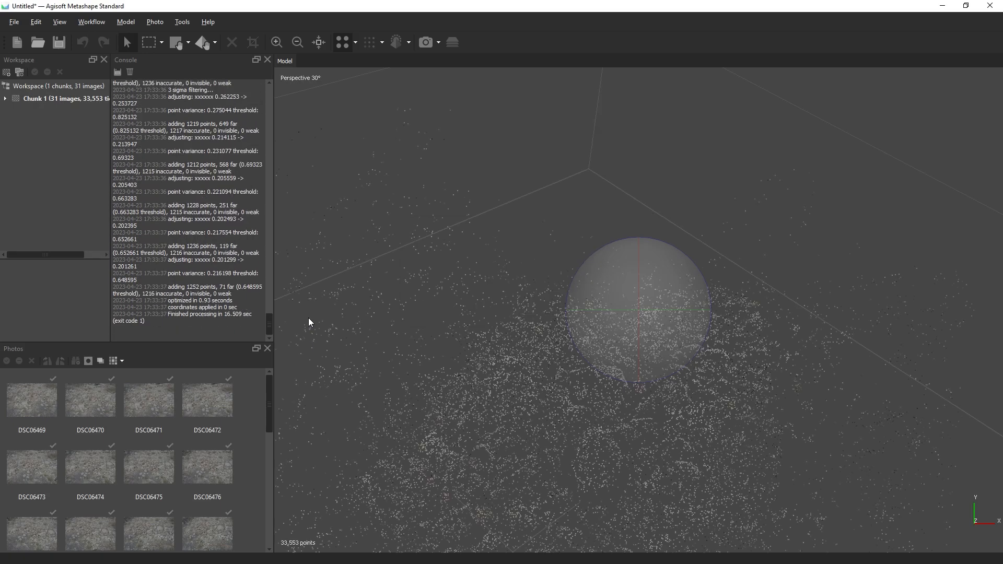
pyautogui.moveTo(425, 42)
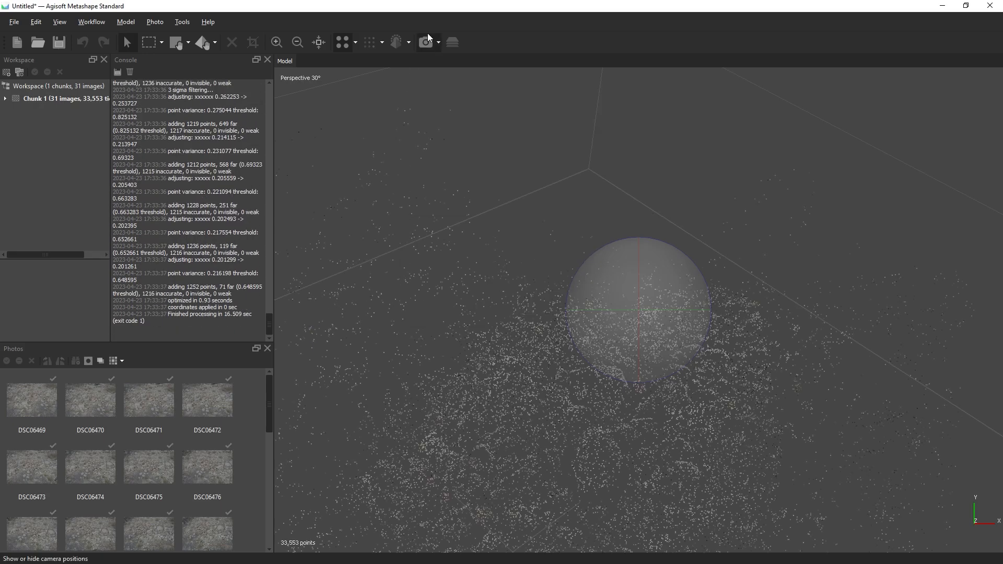
# Step: Show the 31 aligned camera positions and orbit to view their ring around the sparse cloud
pyautogui.click(426, 41)
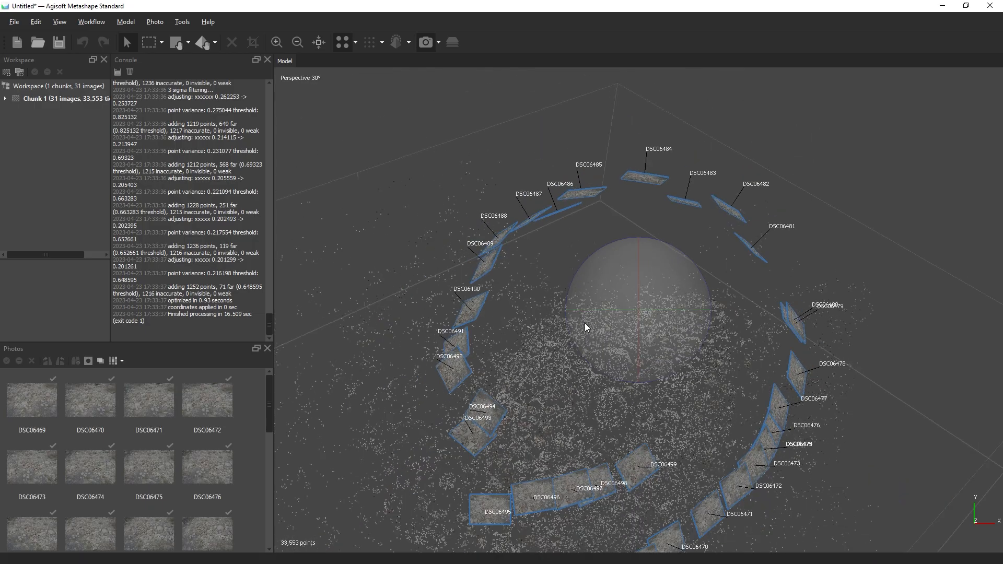
pyautogui.moveTo(585, 326); pyautogui.dragTo(627, 353)
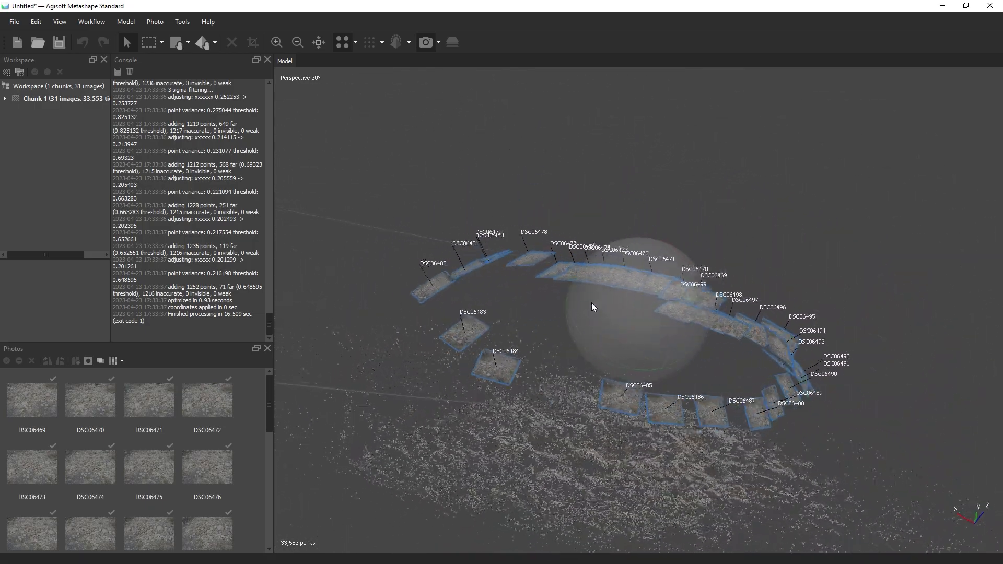
pyautogui.moveTo(592, 307); pyautogui.dragTo(714, 331)
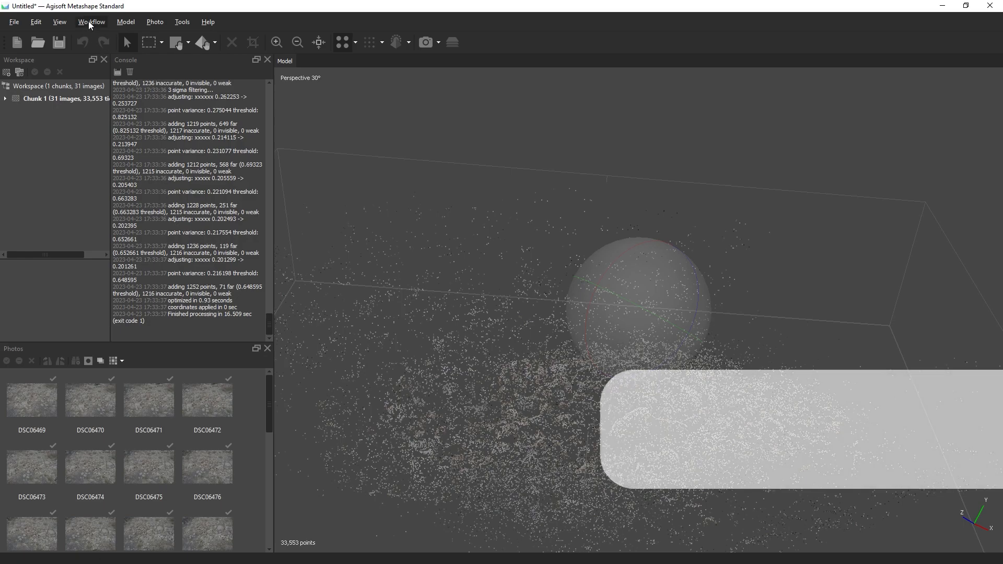
# Step: Build the dense point cloud at Medium quality, Aggressive depth filtering, with point confidence calculated
pyautogui.click(92, 20)
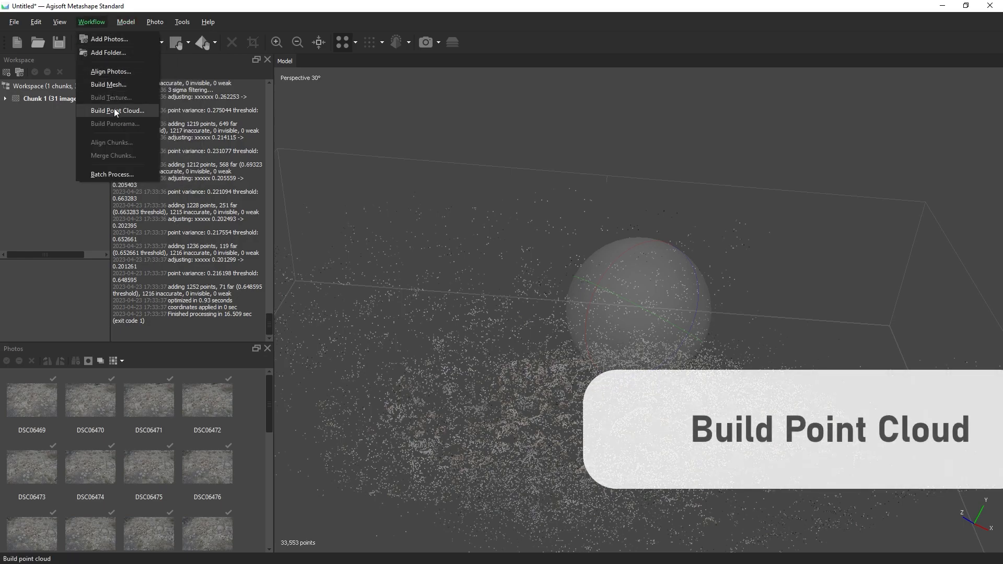
pyautogui.click(117, 109)
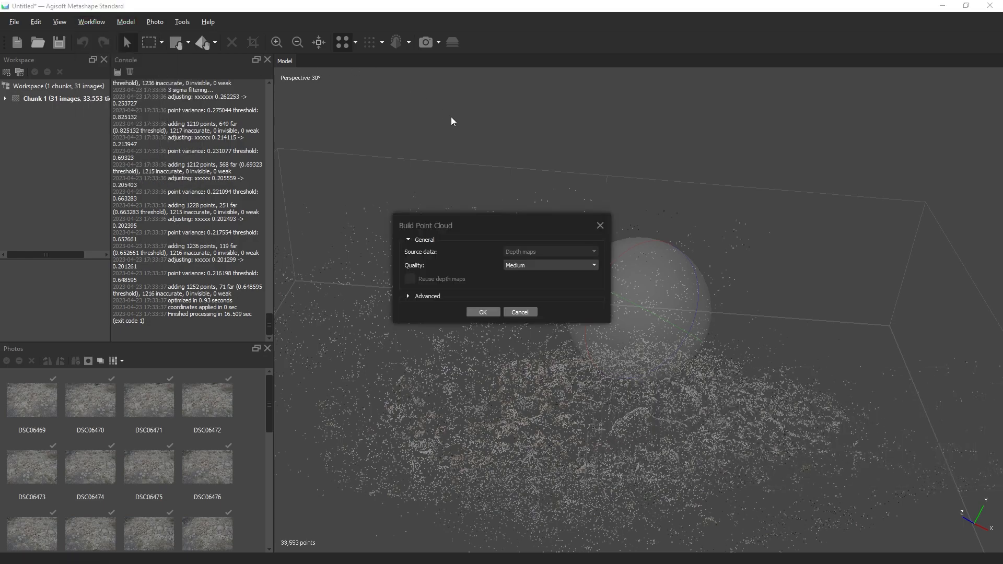
pyautogui.click(409, 296)
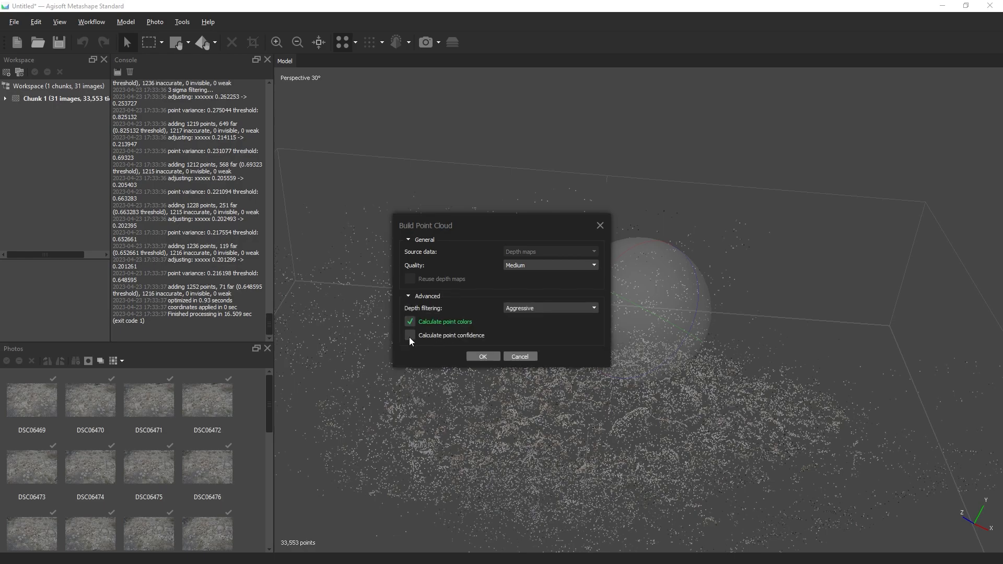
pyautogui.click(409, 335)
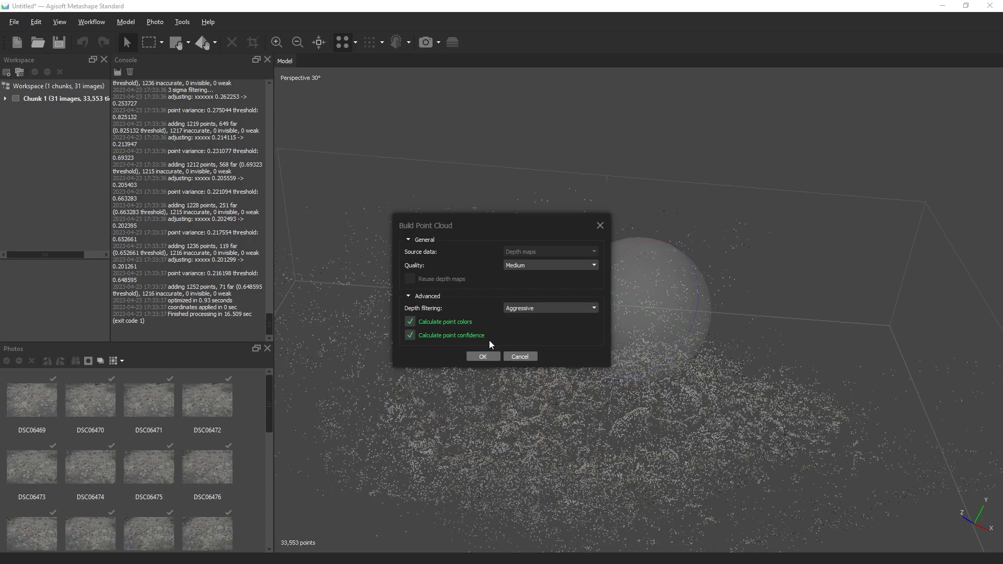
pyautogui.moveTo(505, 352)
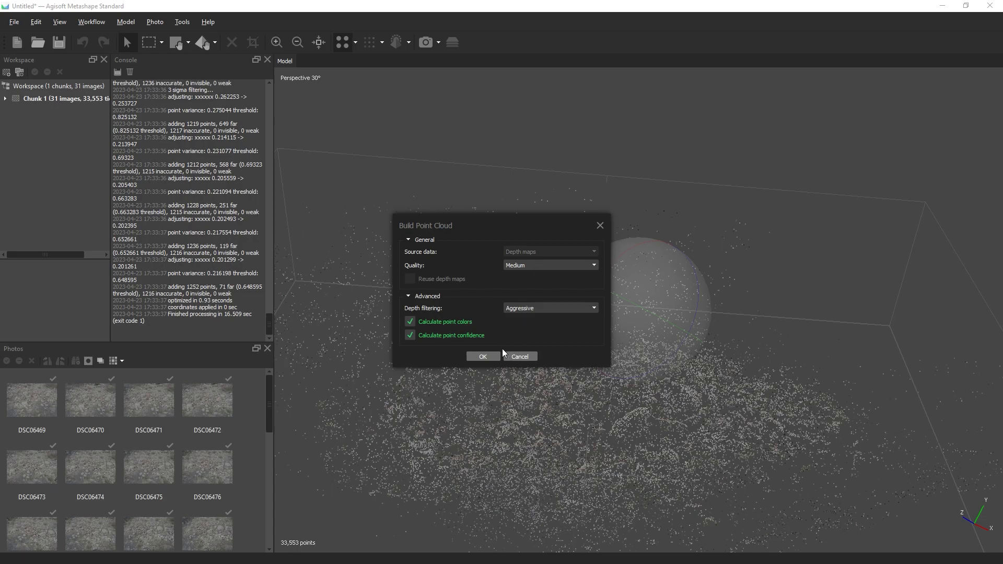
pyautogui.click(483, 357)
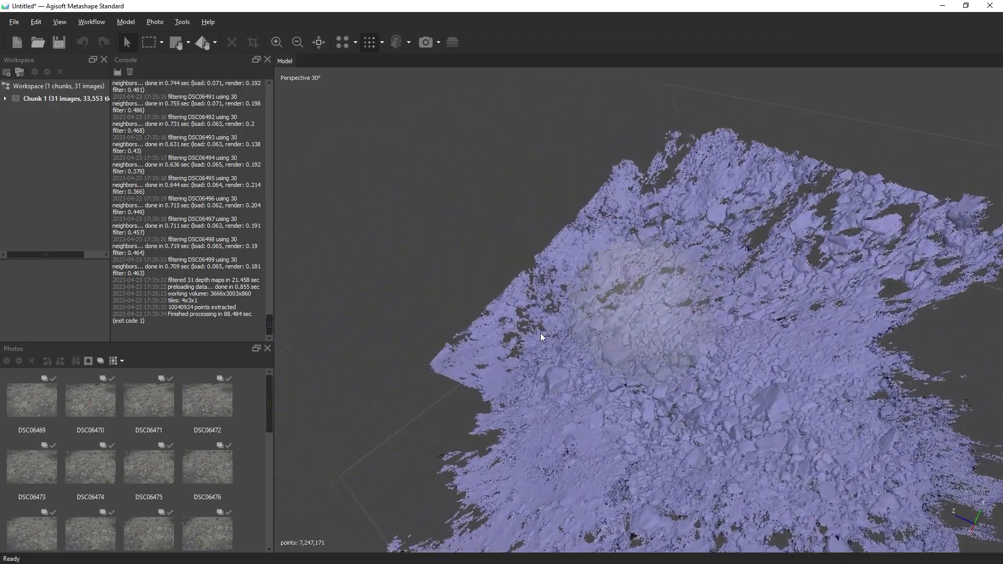
# Step: Display the 7.2-million-point dense cloud in Point Cloud - Colors and view it from several angles
pyautogui.moveTo(540, 337); pyautogui.dragTo(652, 292)
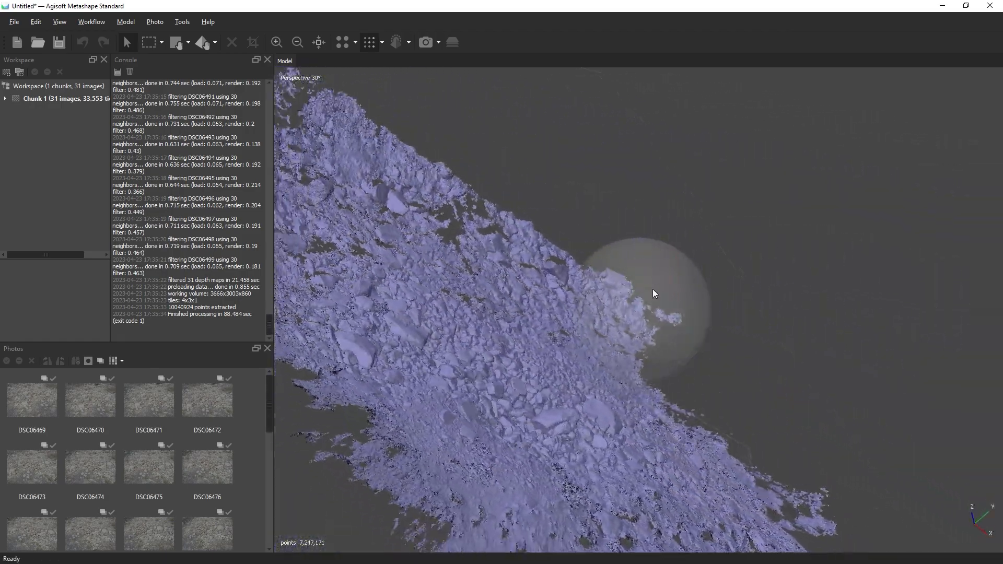
pyautogui.click(368, 42)
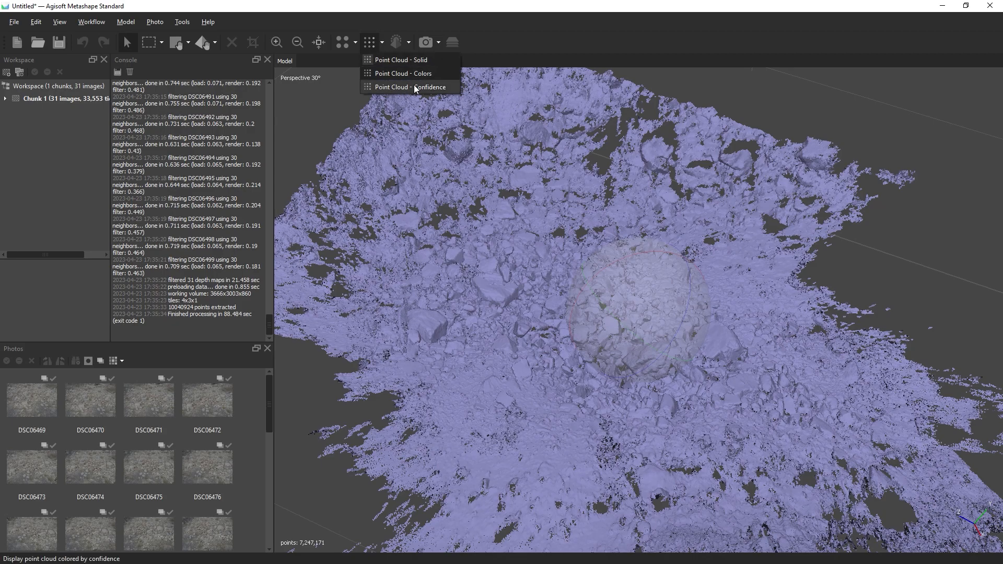
pyautogui.click(403, 74)
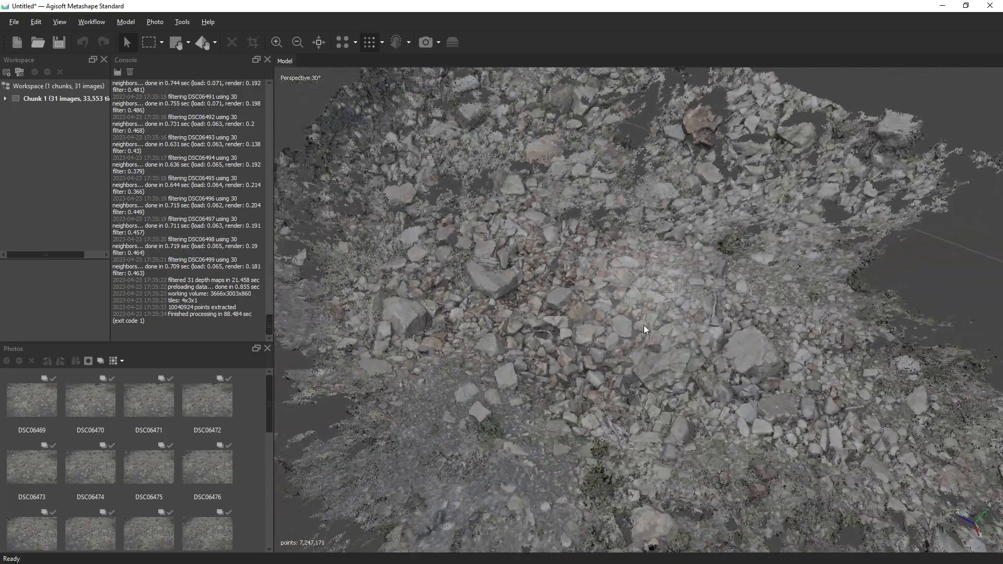
pyautogui.moveTo(645, 329); pyautogui.dragTo(624, 353)
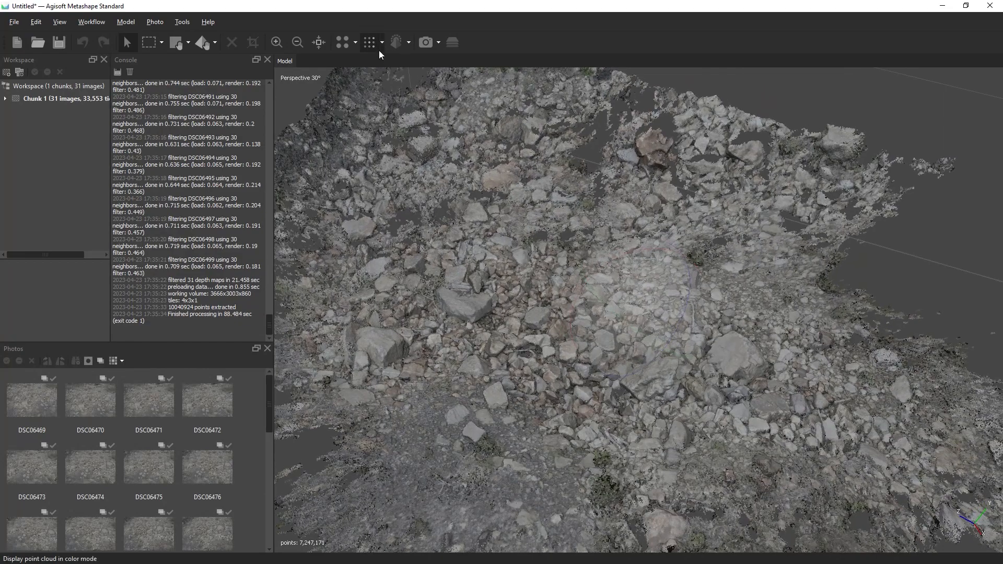
pyautogui.click(379, 42)
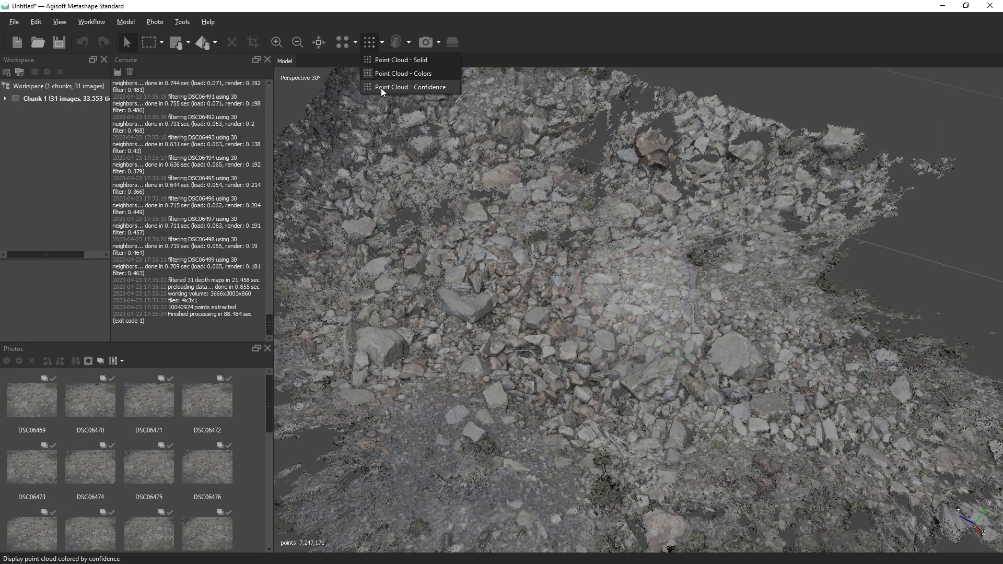
pyautogui.click(407, 87)
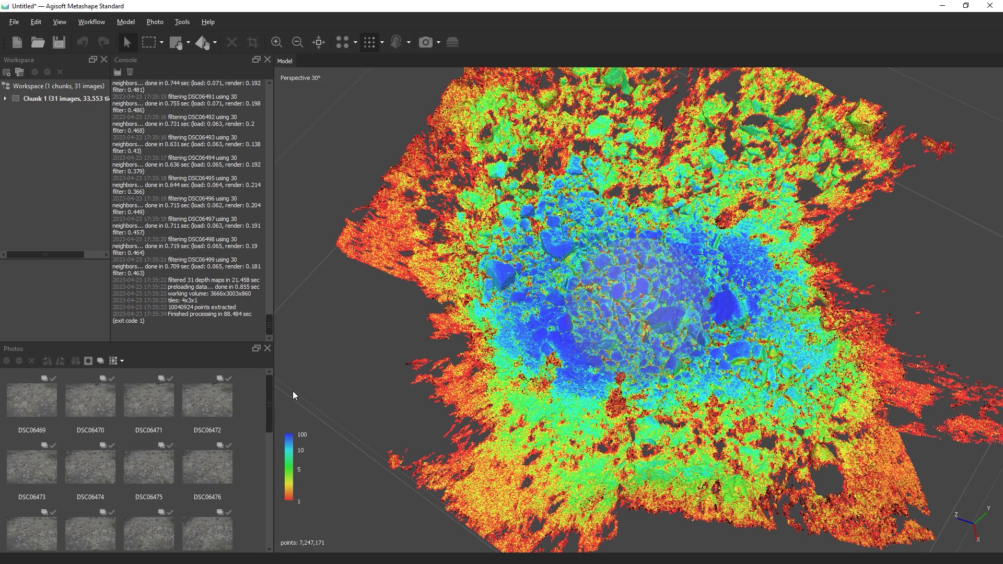
pyautogui.moveTo(304, 441)
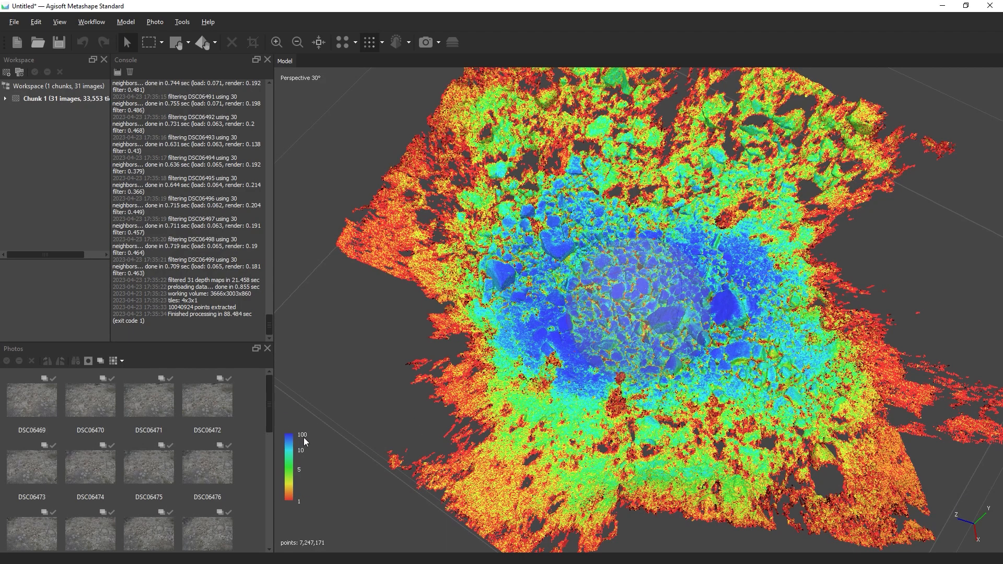
pyautogui.moveTo(323, 446)
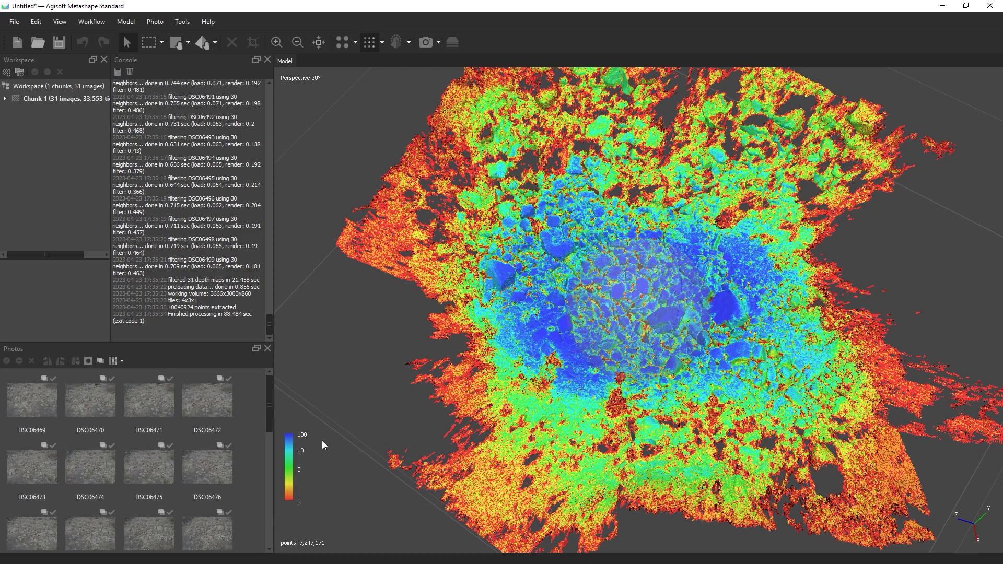
pyautogui.moveTo(422, 410)
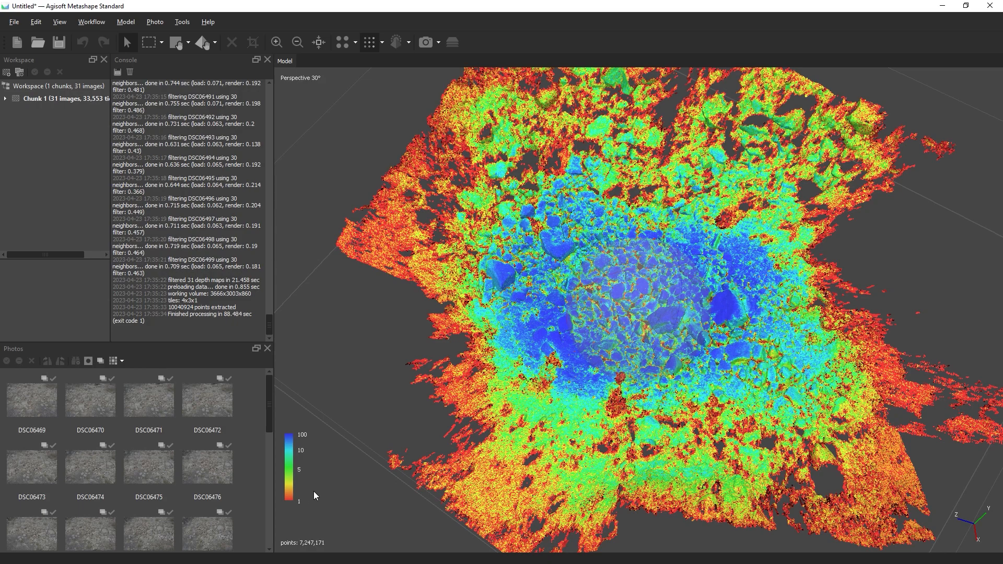
pyautogui.moveTo(350, 508)
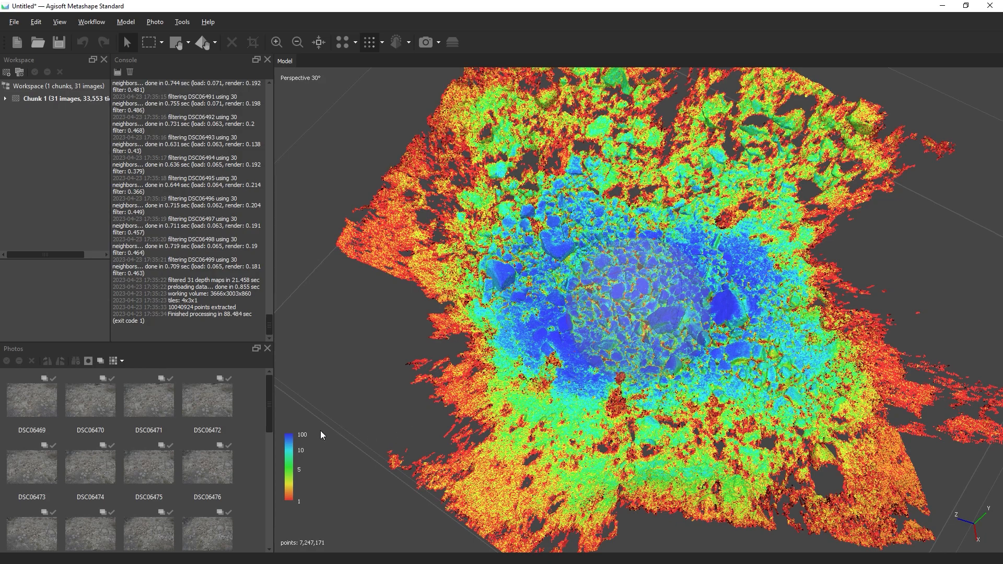
pyautogui.moveTo(510, 415)
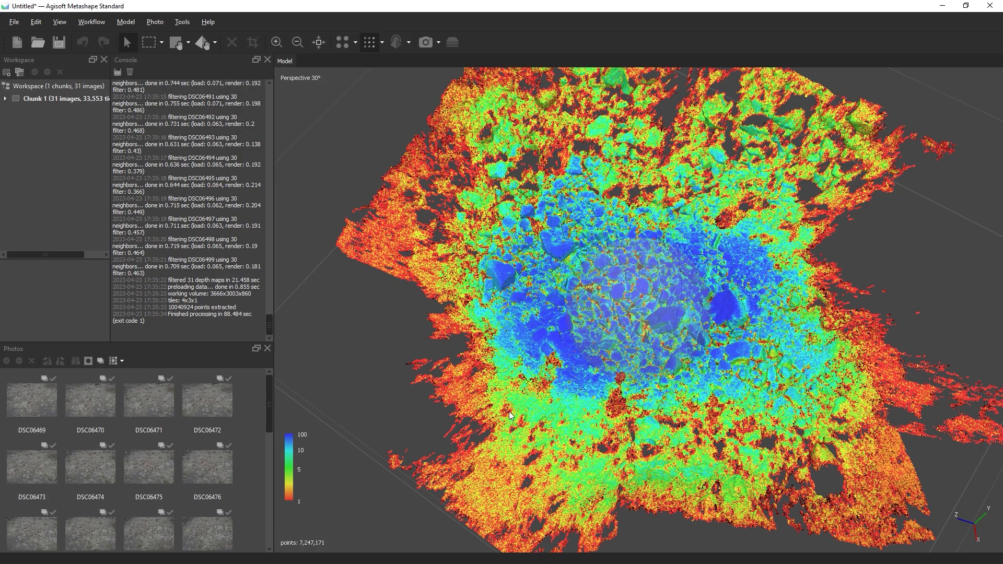
# Step: Show the camera ring around the dense cloud and display the cloud in Solid instead of Confidence
pyautogui.click(427, 41)
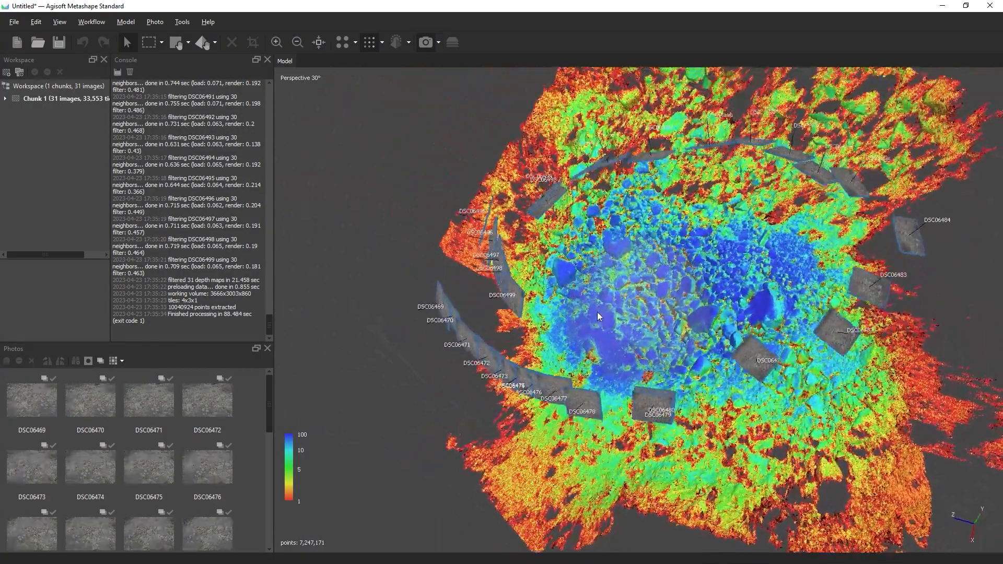
pyautogui.moveTo(597, 316); pyautogui.dragTo(660, 350)
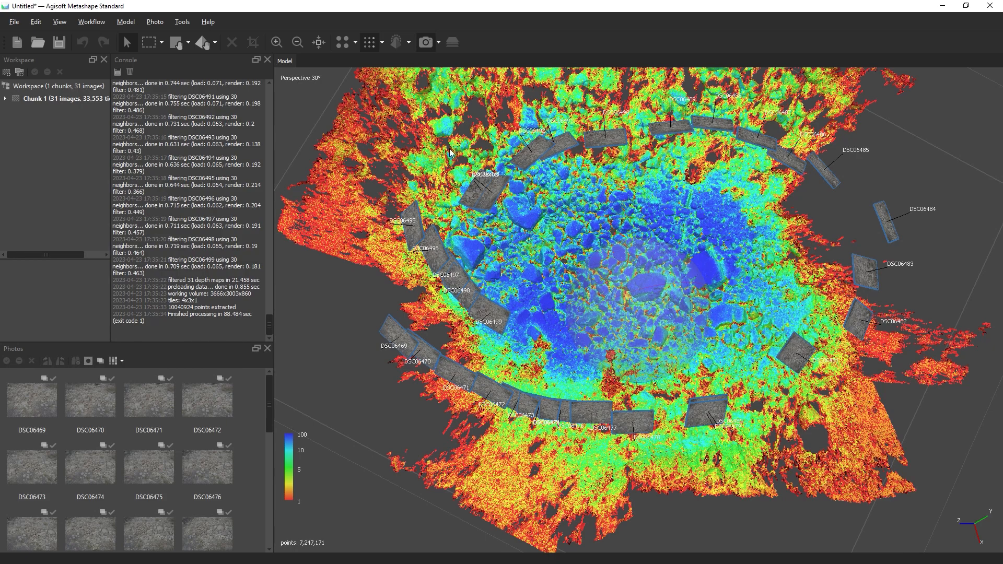
pyautogui.moveTo(700, 443)
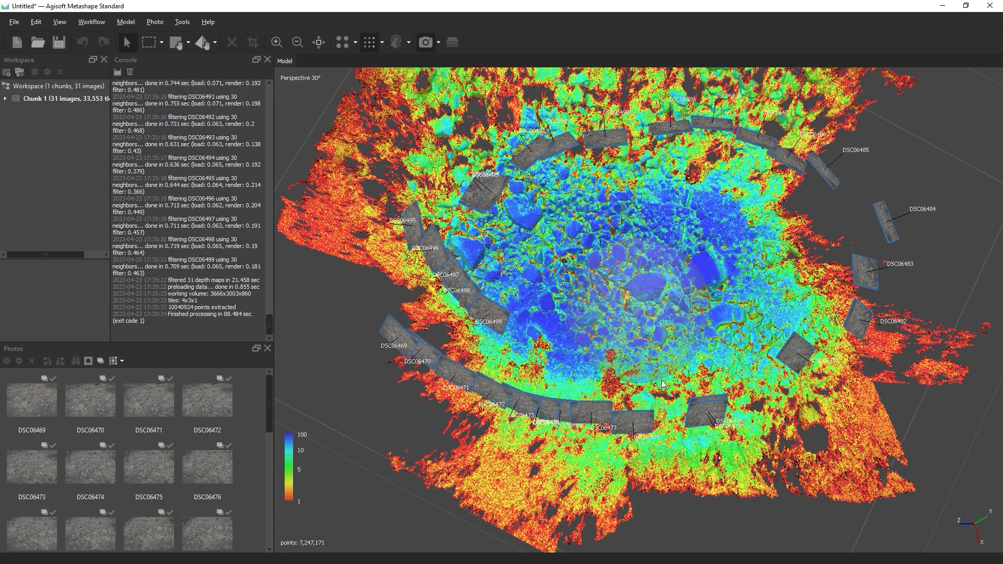
pyautogui.moveTo(357, 266)
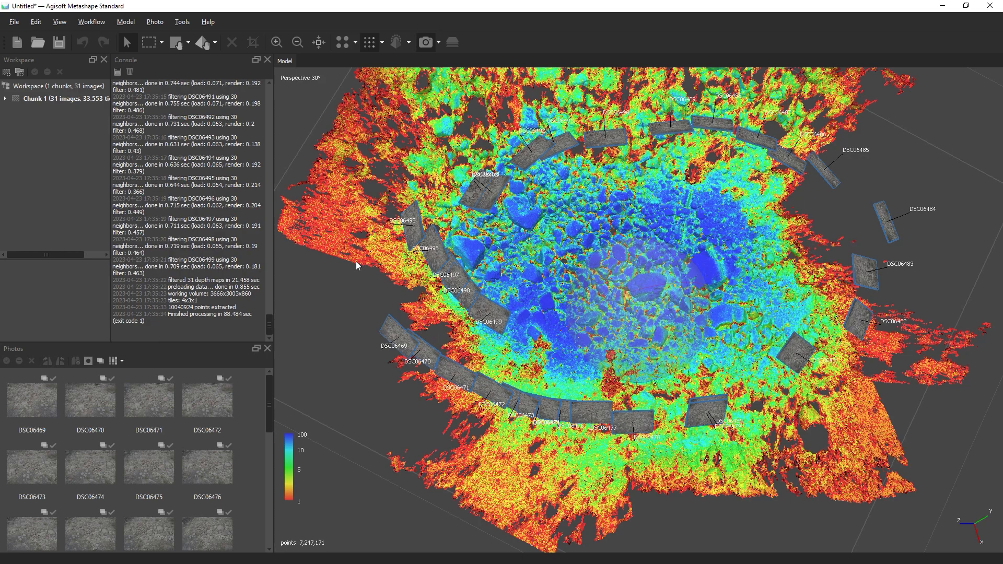
pyautogui.moveTo(412, 85)
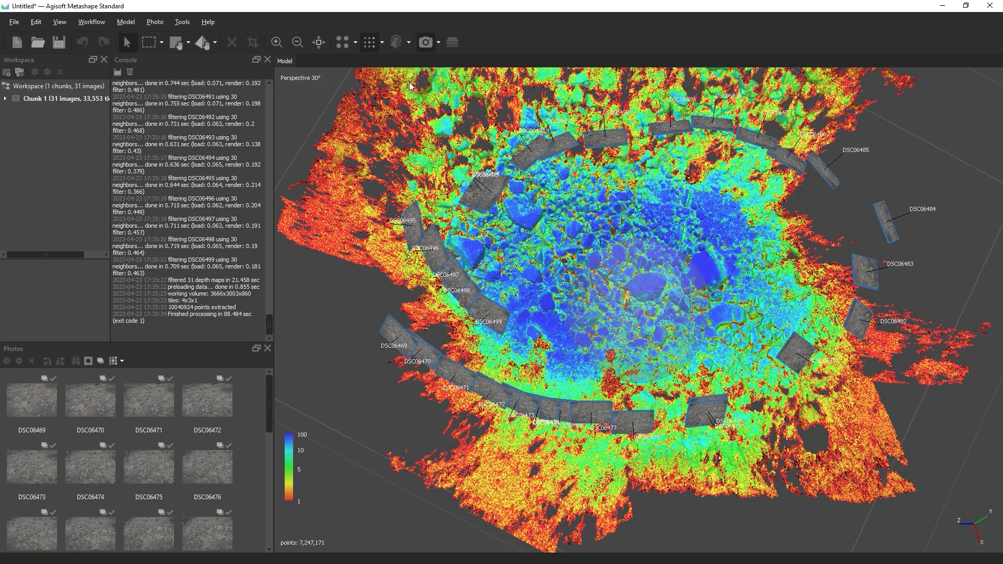
pyautogui.click(426, 42)
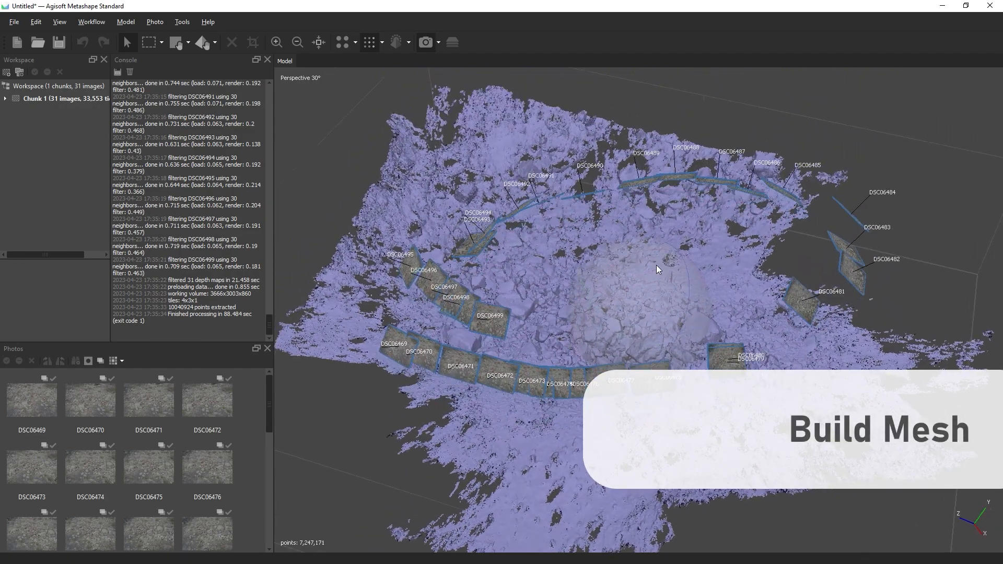
# Step: Build the mesh from depth maps as Arbitrary (3D), Medium quality, High face count
pyautogui.click(91, 21)
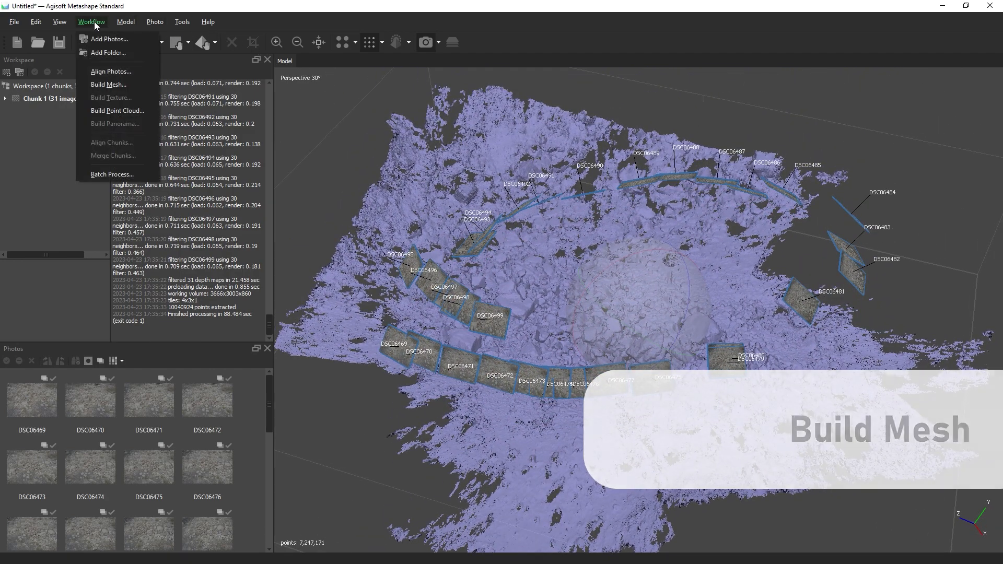
pyautogui.moveTo(108, 85)
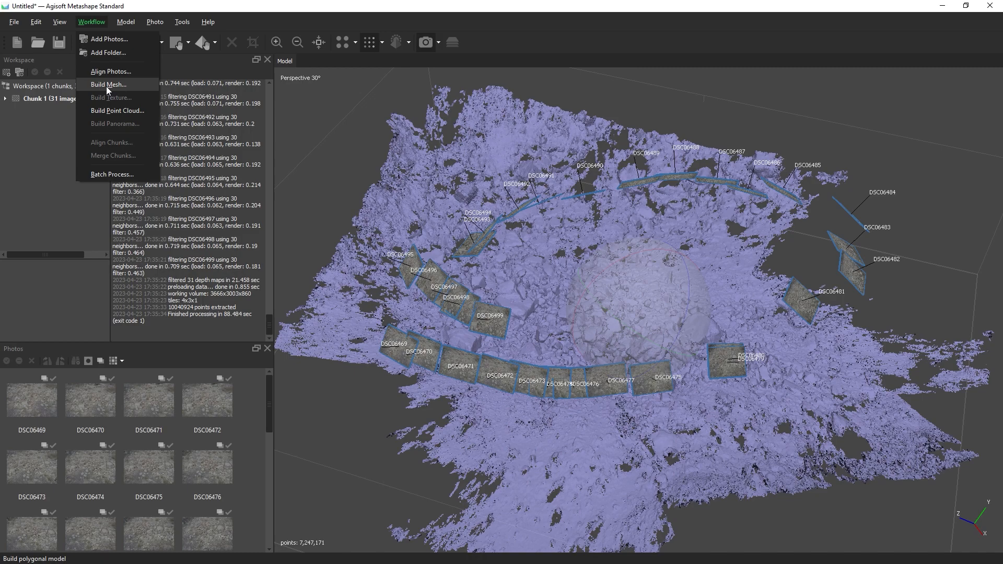
pyautogui.click(109, 83)
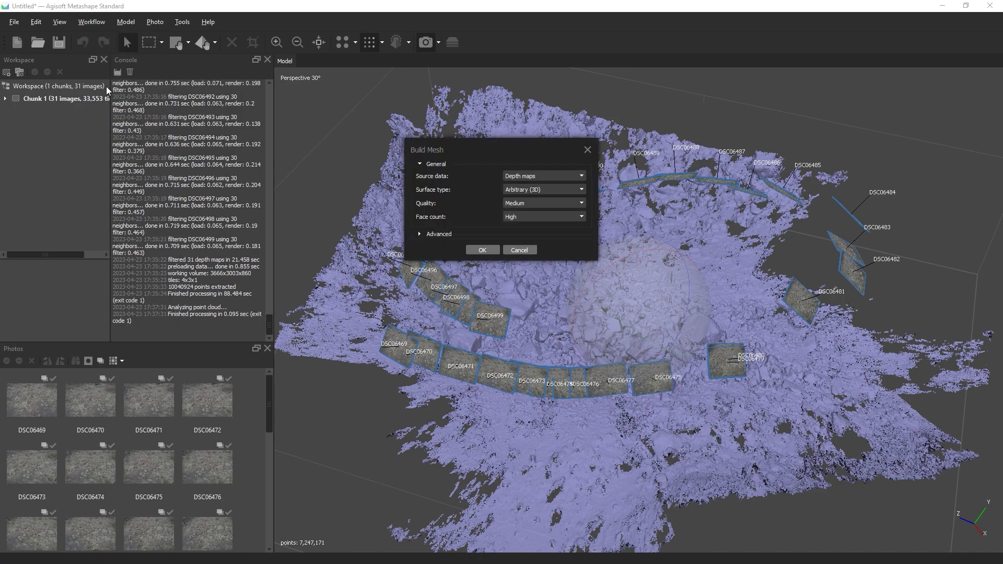
pyautogui.moveTo(528, 181)
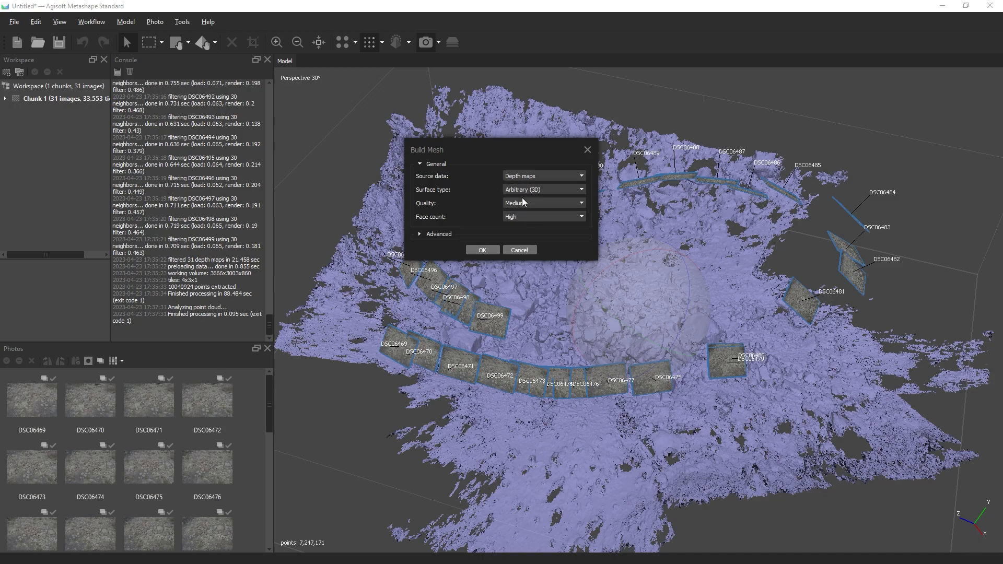
pyautogui.click(438, 233)
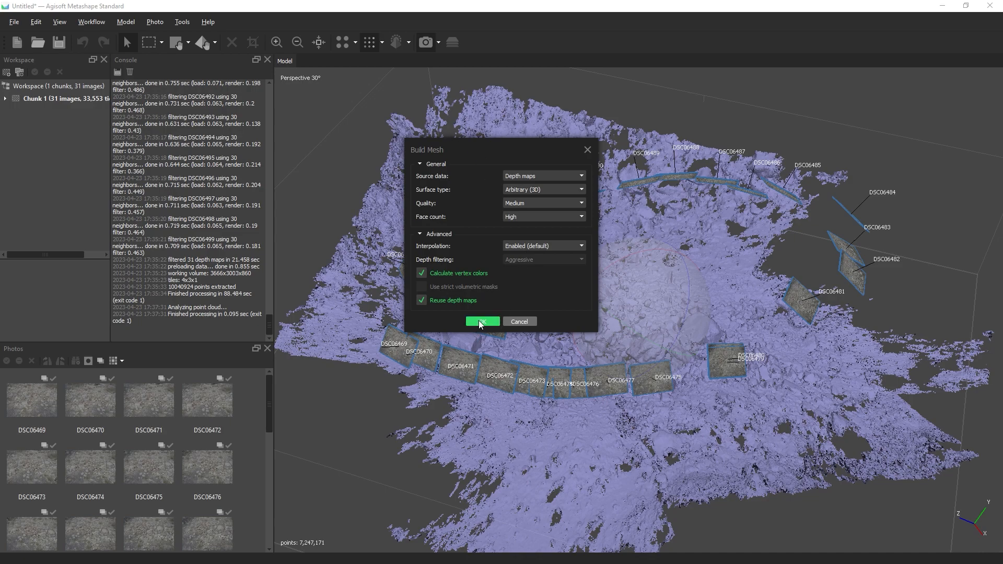
pyautogui.click(482, 321)
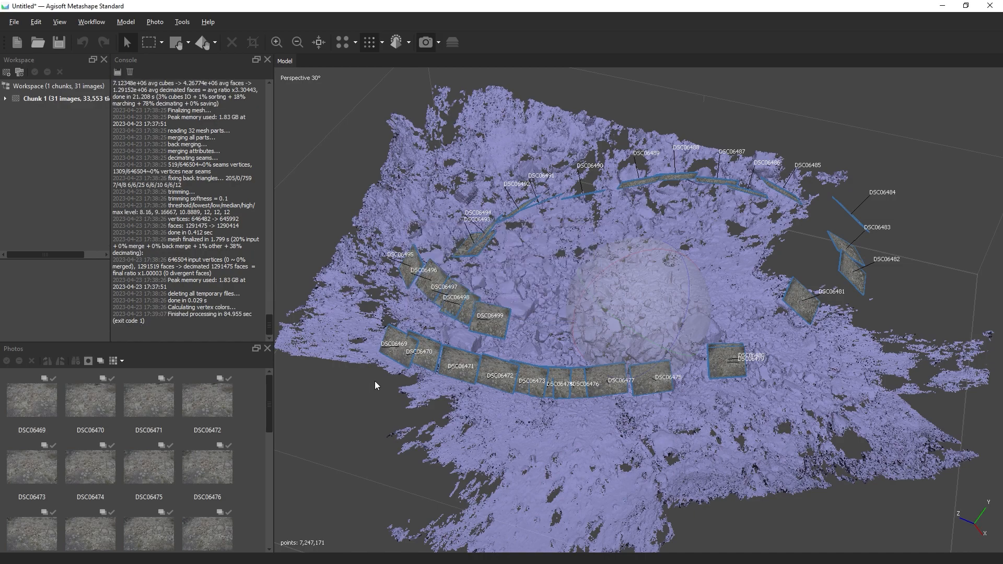
# Step: Show the 1.29-million-face mesh alone and pull back to view the whole rocky surface
pyautogui.click(395, 42)
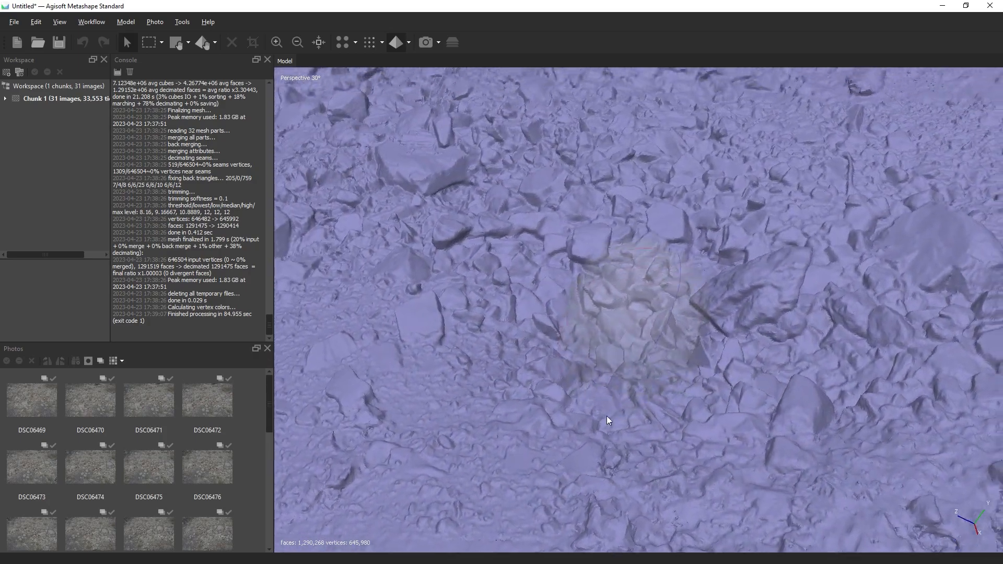
pyautogui.moveTo(608, 420); pyautogui.dragTo(645, 300)
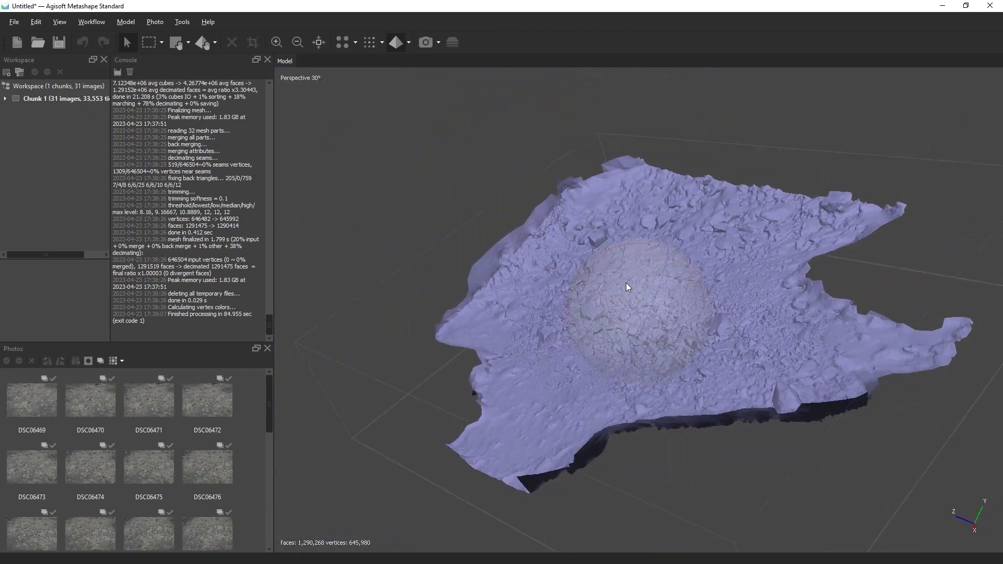
pyautogui.moveTo(627, 286); pyautogui.dragTo(615, 322)
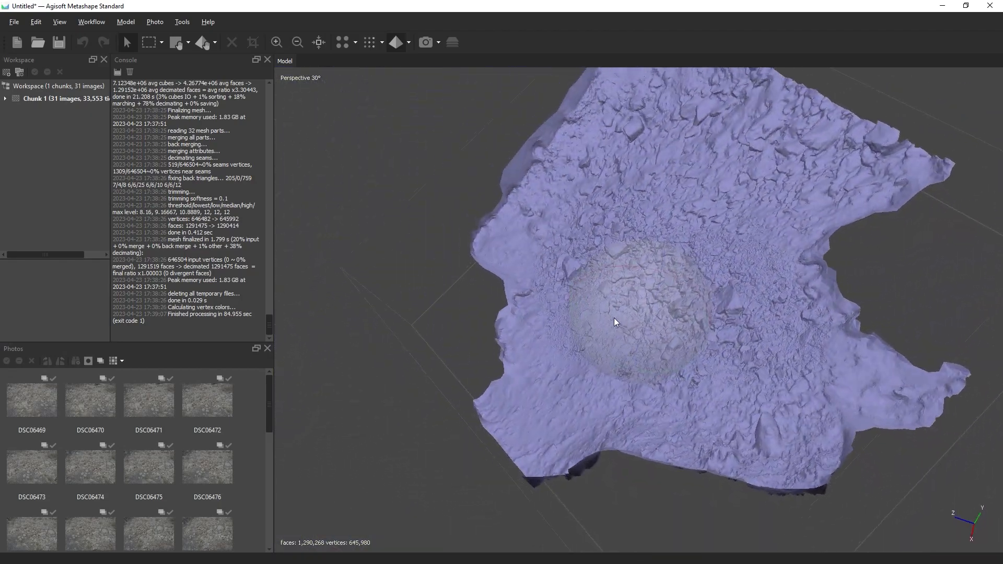
pyautogui.click(412, 41)
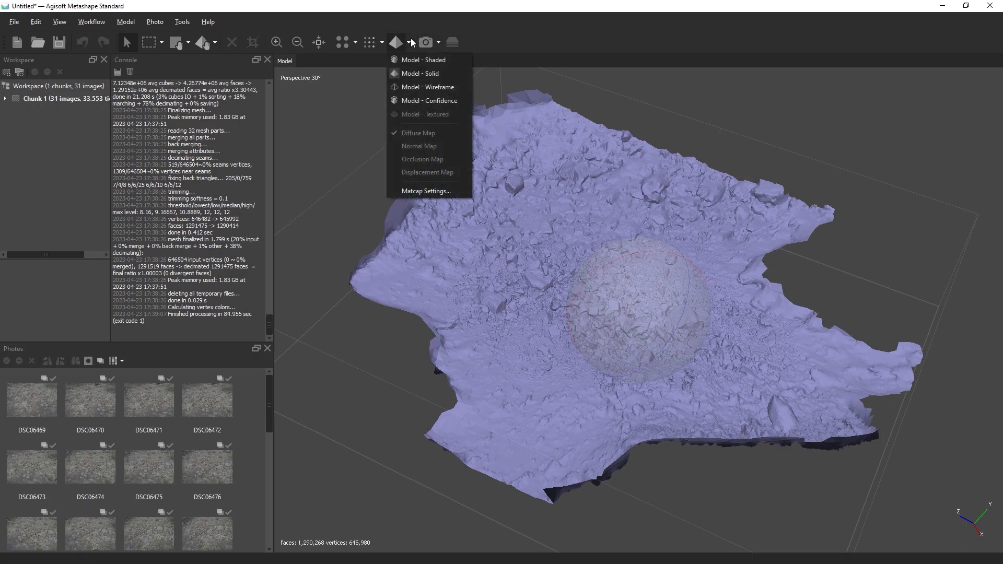
pyautogui.click(430, 100)
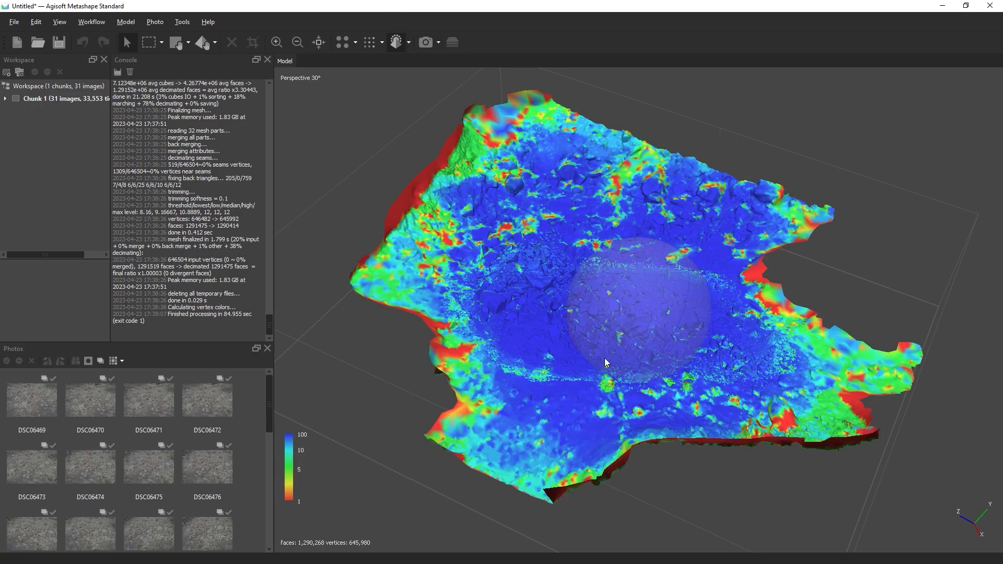
pyautogui.moveTo(607, 363); pyautogui.dragTo(643, 320)
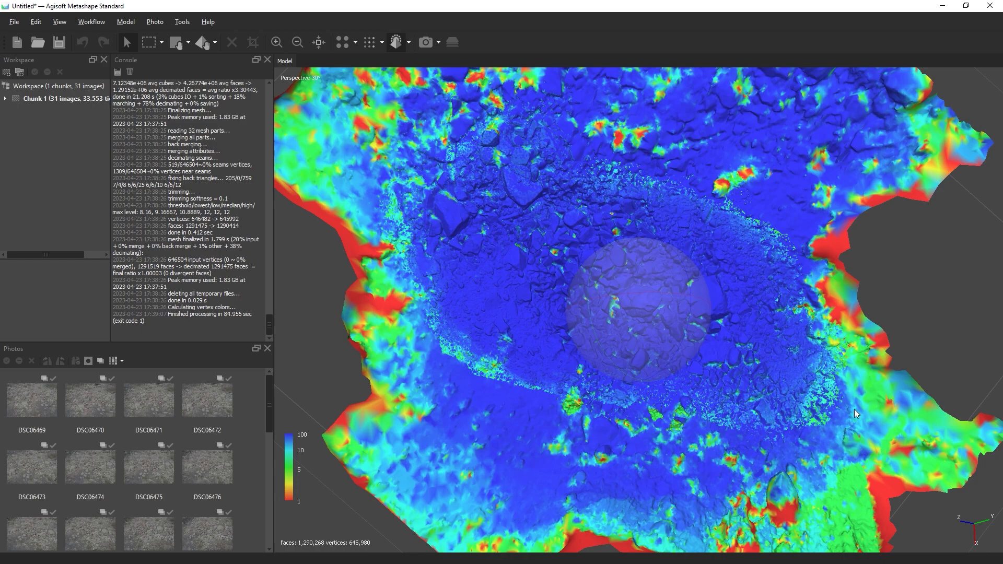
pyautogui.moveTo(484, 412)
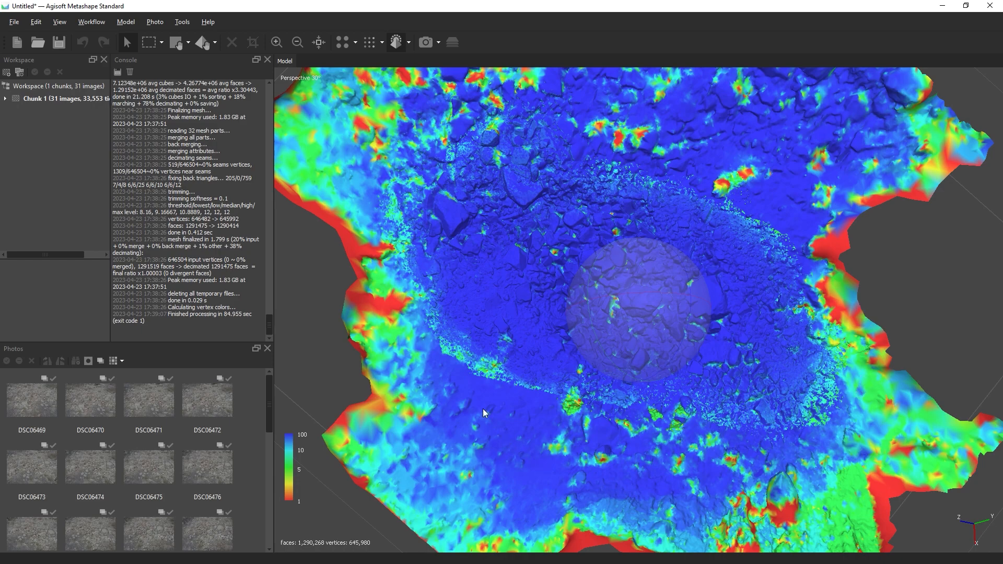
pyautogui.moveTo(475, 142)
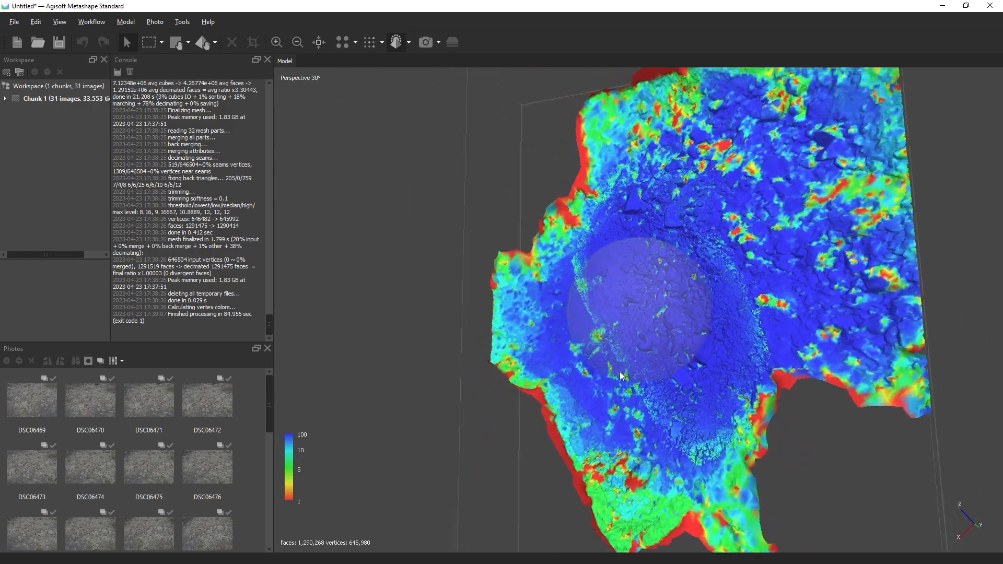
pyautogui.moveTo(624, 376); pyautogui.dragTo(628, 353)
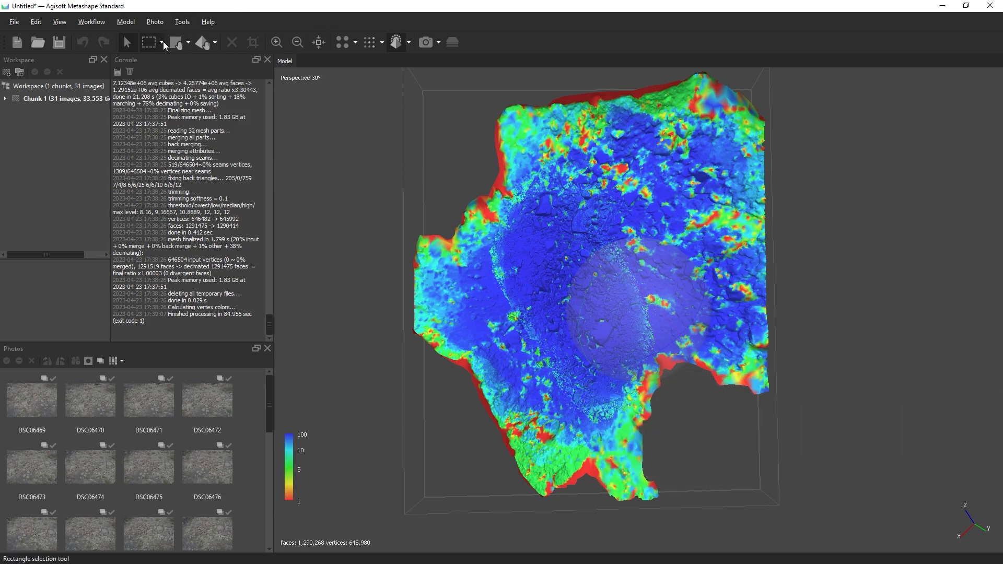
# Step: Lasso the central strip with Free-Form Selection and delete the noisy surrounding mesh
pyautogui.click(165, 41)
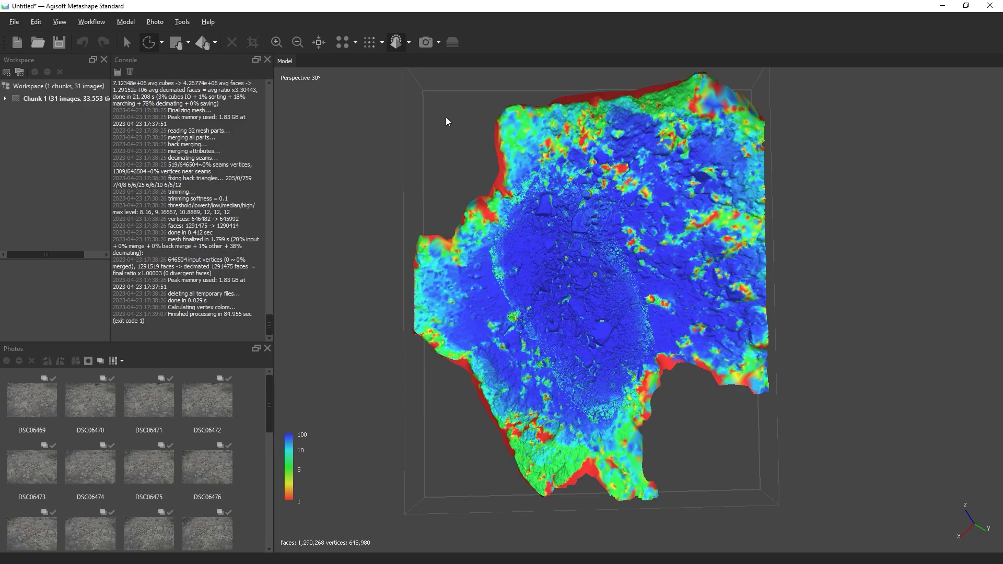
pyautogui.moveTo(508, 194)
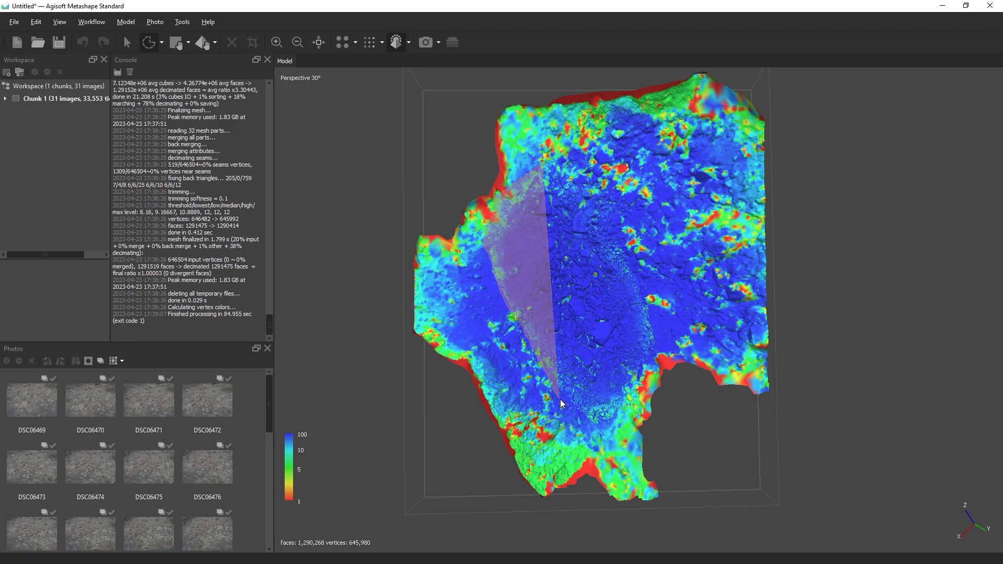
pyautogui.moveTo(561, 403); pyautogui.dragTo(690, 489)
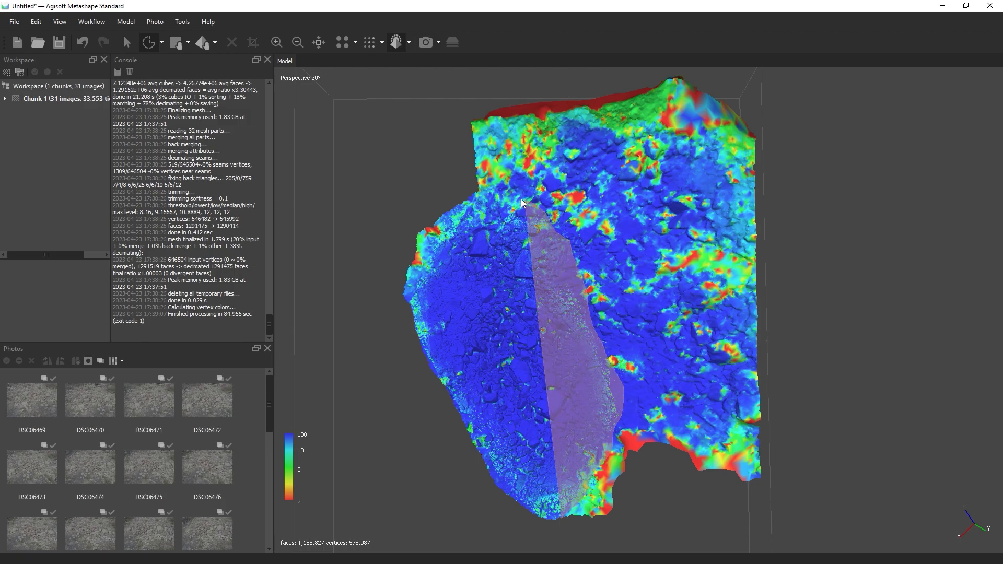
pyautogui.moveTo(522, 203); pyautogui.dragTo(766, 538)
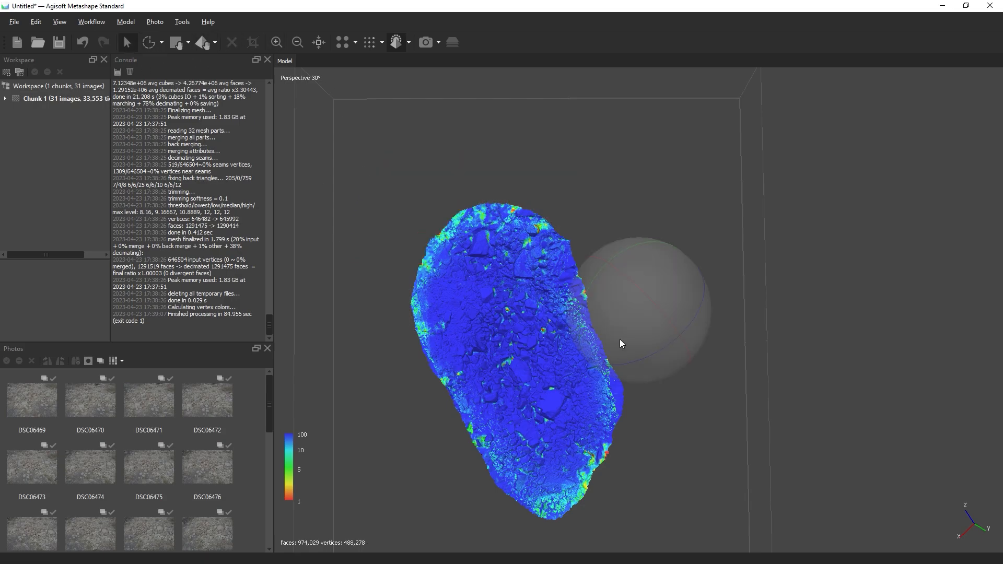
pyautogui.moveTo(619, 344); pyautogui.dragTo(694, 317)
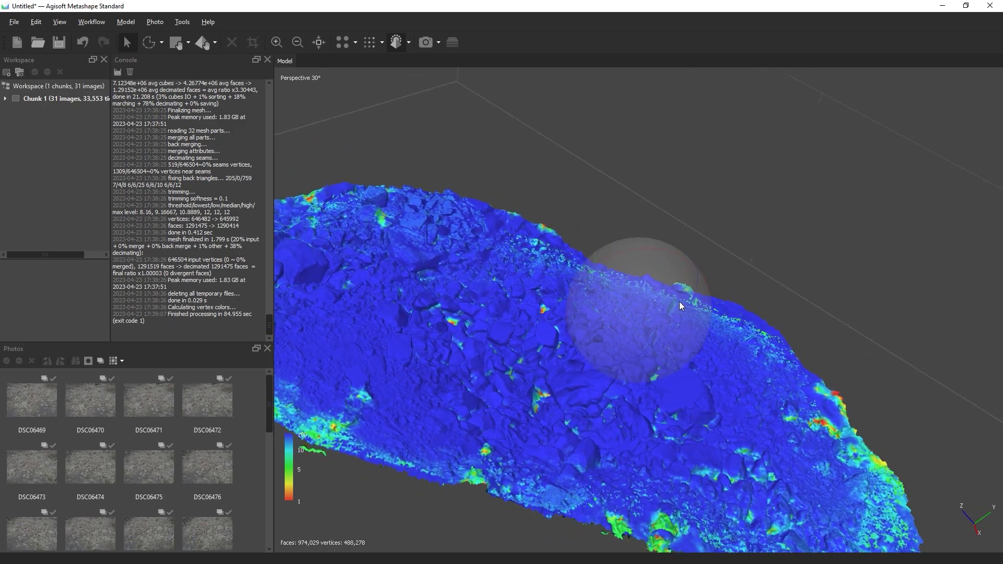
pyautogui.moveTo(681, 307); pyautogui.dragTo(672, 329)
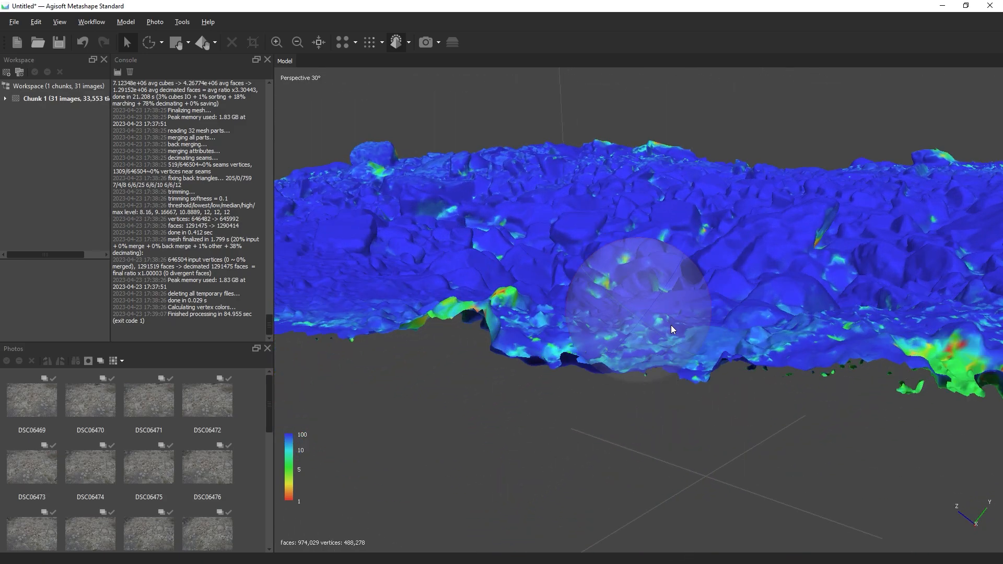
pyautogui.moveTo(672, 329); pyautogui.dragTo(692, 313)
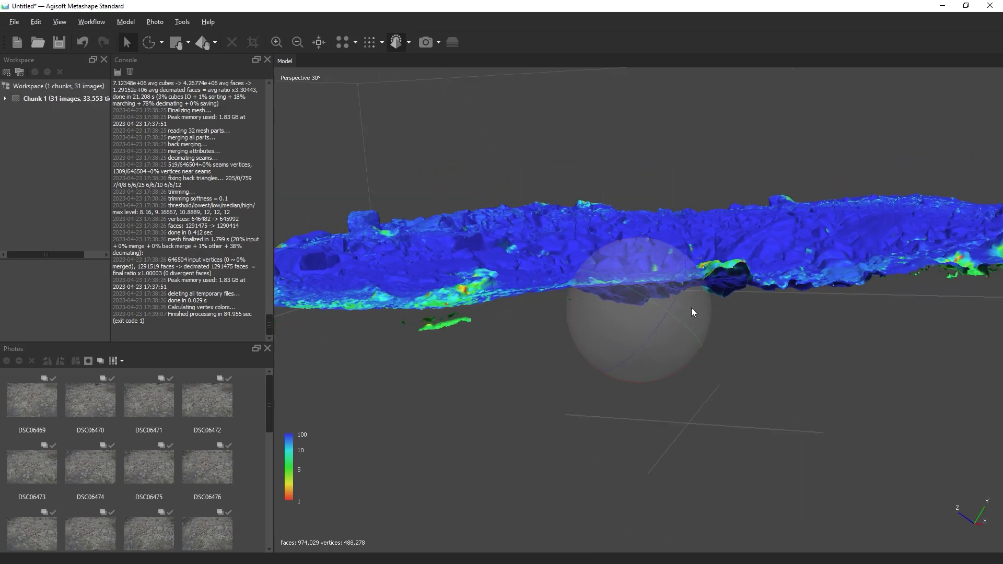
pyautogui.moveTo(692, 312); pyautogui.dragTo(653, 333)
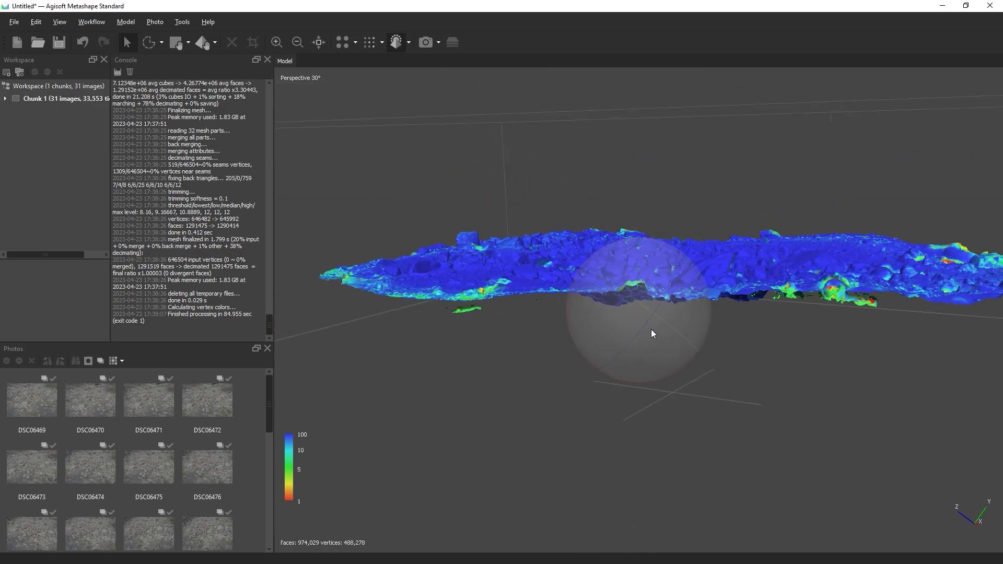
# Step: Gradual-select by Connected component size at level 99 and delete the small fragments, leaving 968,839 faces
pyautogui.click(126, 20)
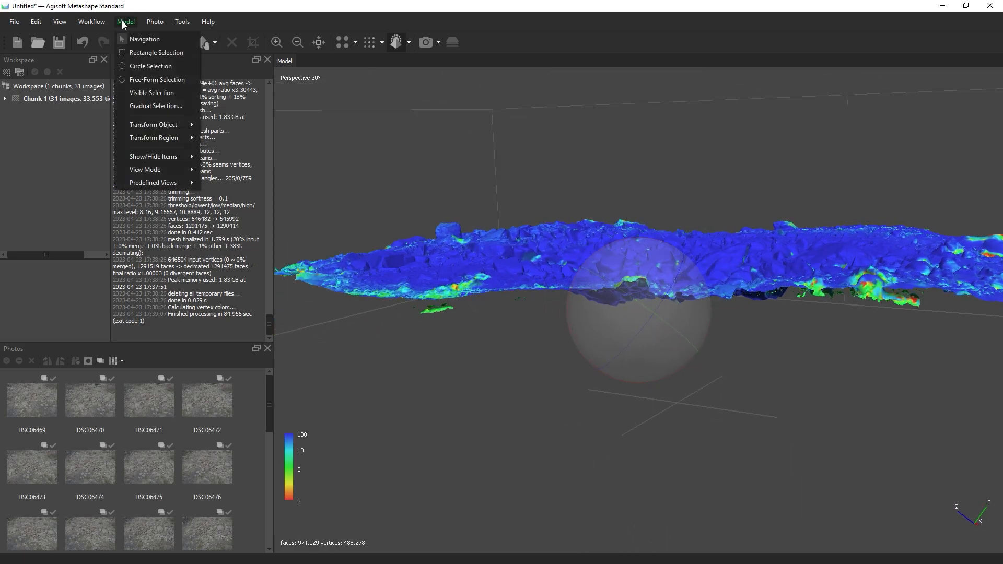
pyautogui.click(155, 106)
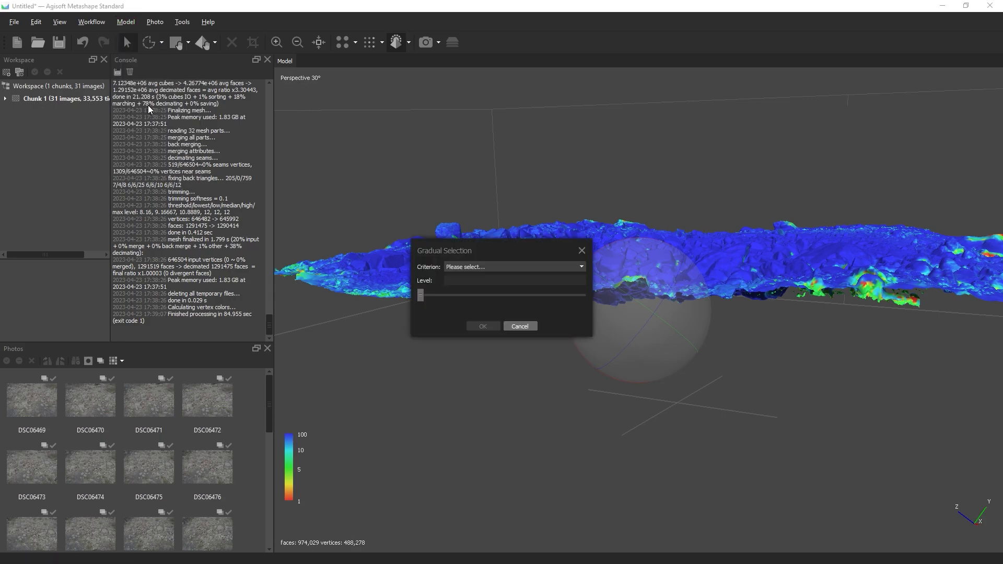
pyautogui.click(513, 267)
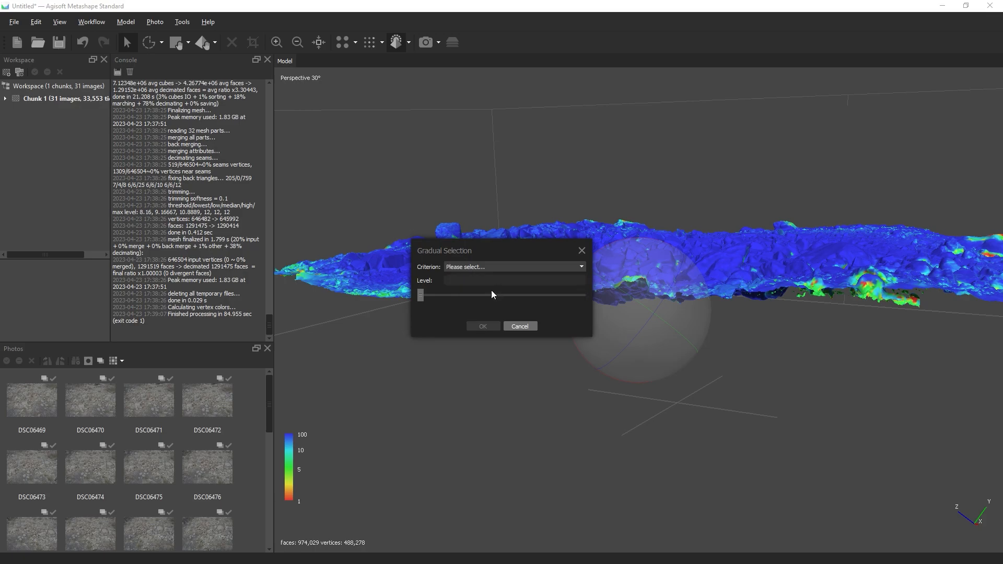
pyautogui.click(514, 266)
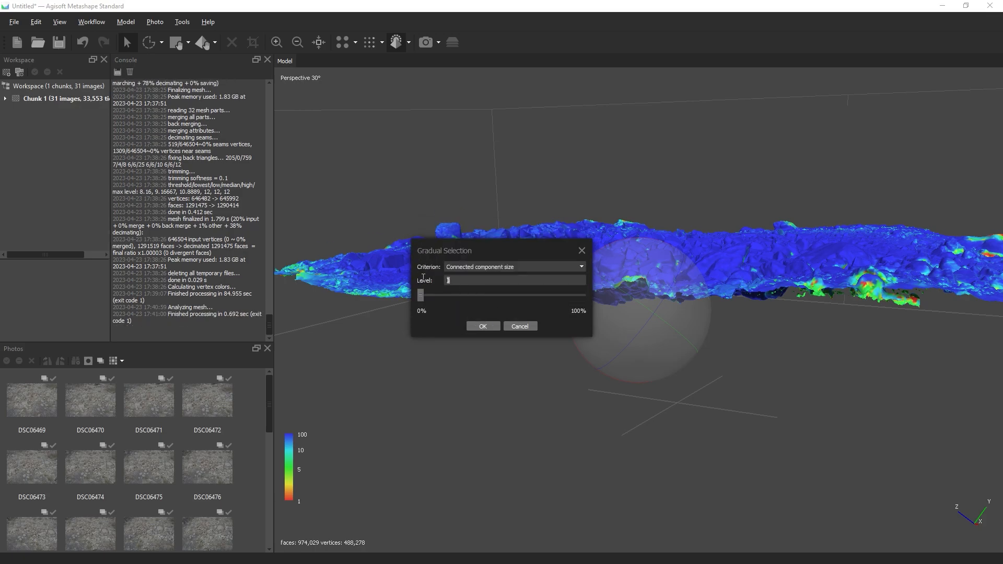
pyautogui.moveTo(422, 295); pyautogui.dragTo(580, 295)
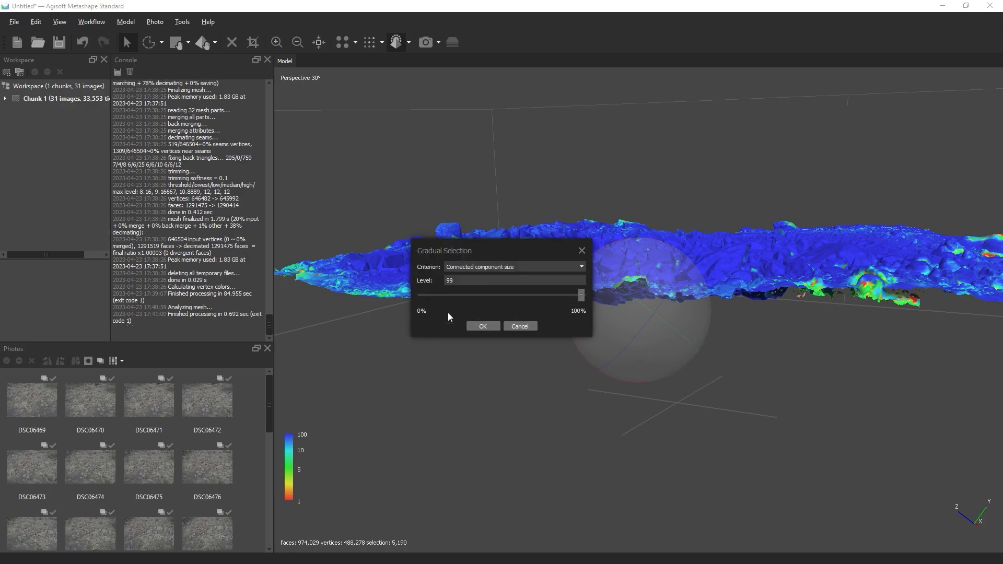
pyautogui.moveTo(445, 250); pyautogui.dragTo(500, 384)
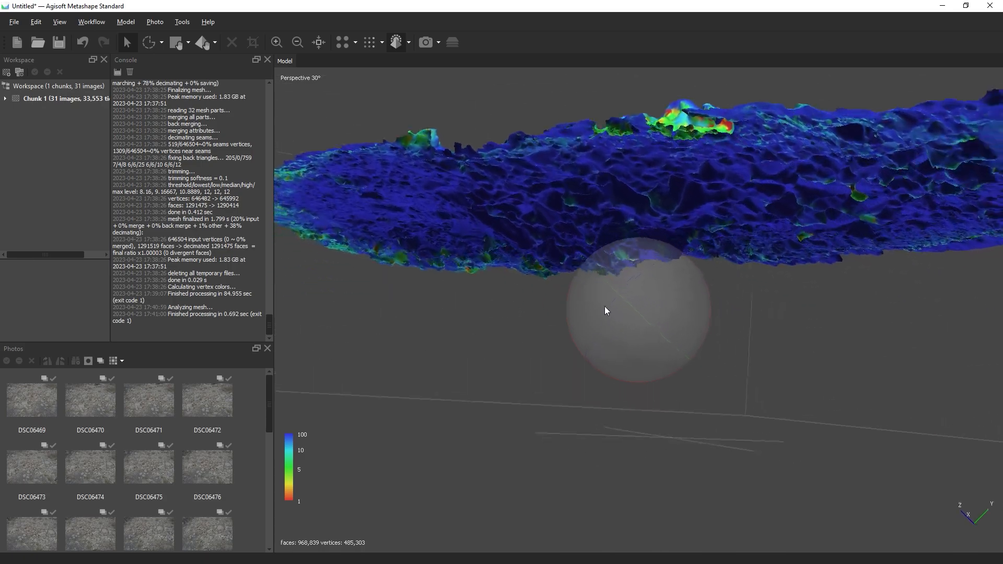
pyautogui.moveTo(607, 311); pyautogui.dragTo(657, 315)
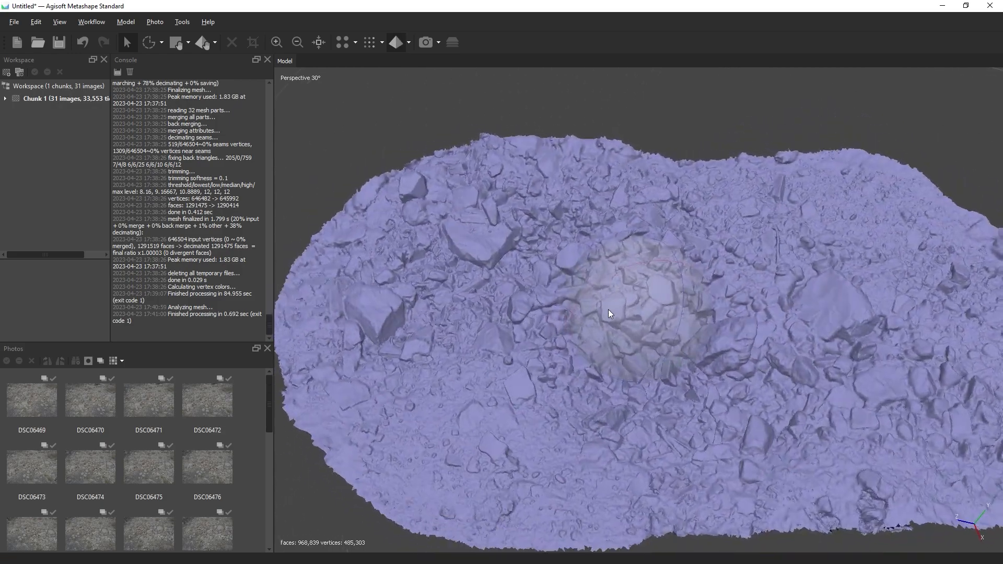
# Step: Inspect the cleaned 968,839-face mesh from several sides and switch it to Solid shading
pyautogui.moveTo(609, 313); pyautogui.dragTo(625, 307)
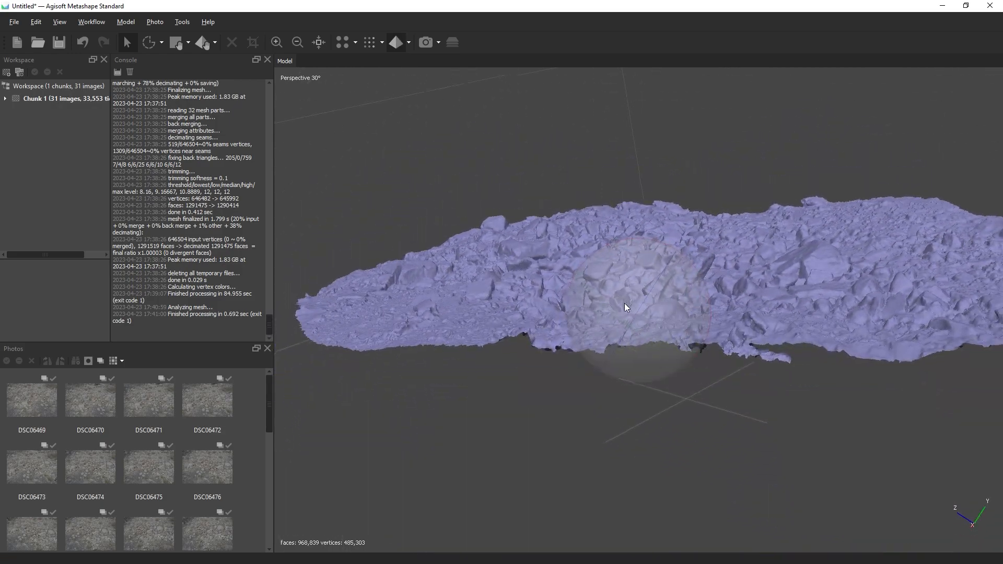
pyautogui.moveTo(626, 307); pyautogui.dragTo(624, 366)
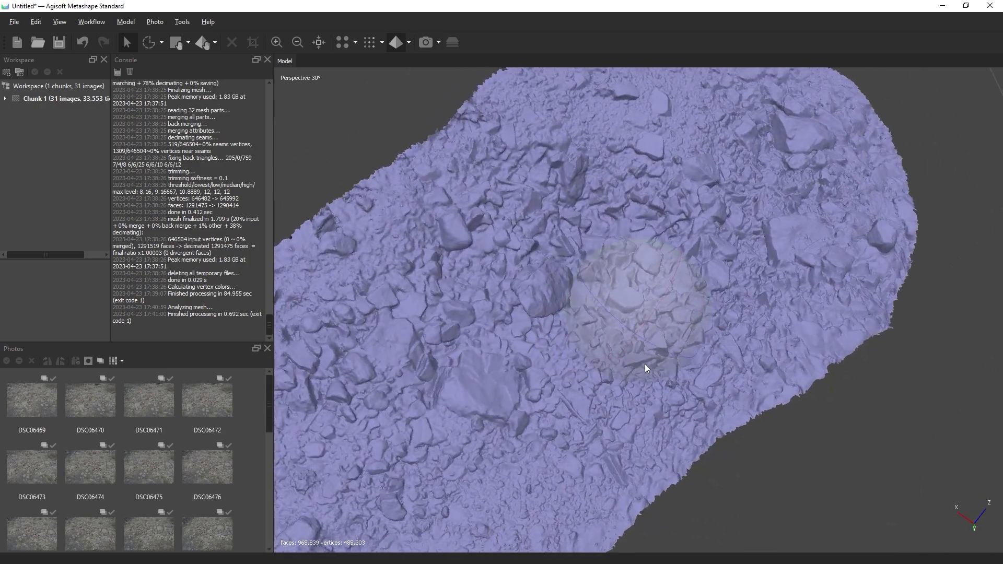
pyautogui.moveTo(646, 368); pyautogui.dragTo(664, 346)
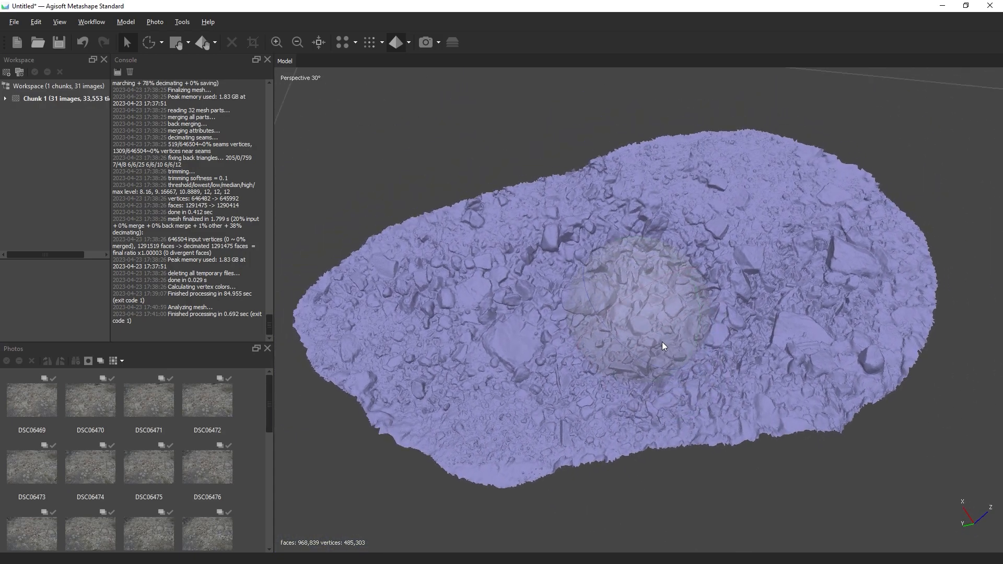
pyautogui.moveTo(664, 346); pyautogui.dragTo(637, 327)
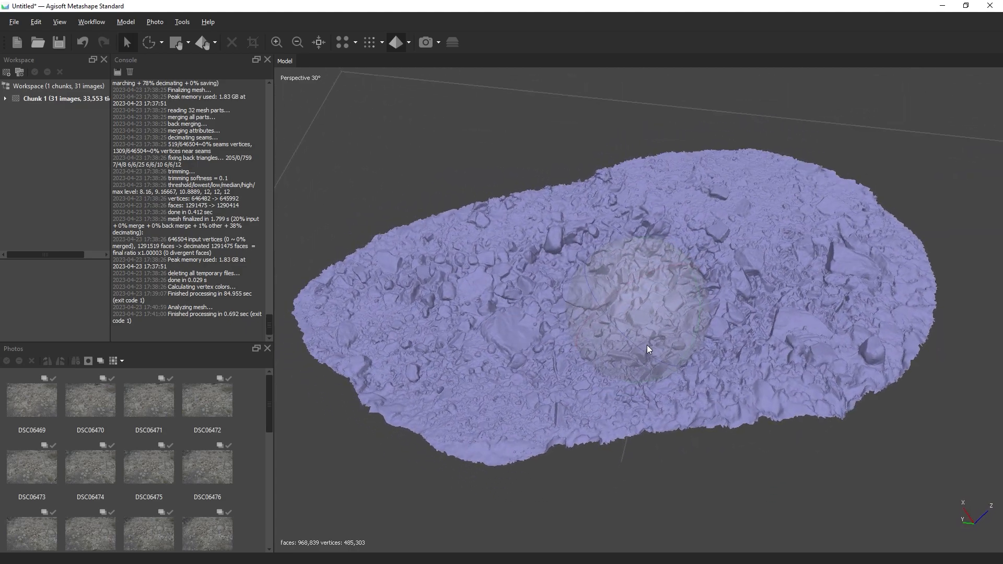
pyautogui.click(412, 43)
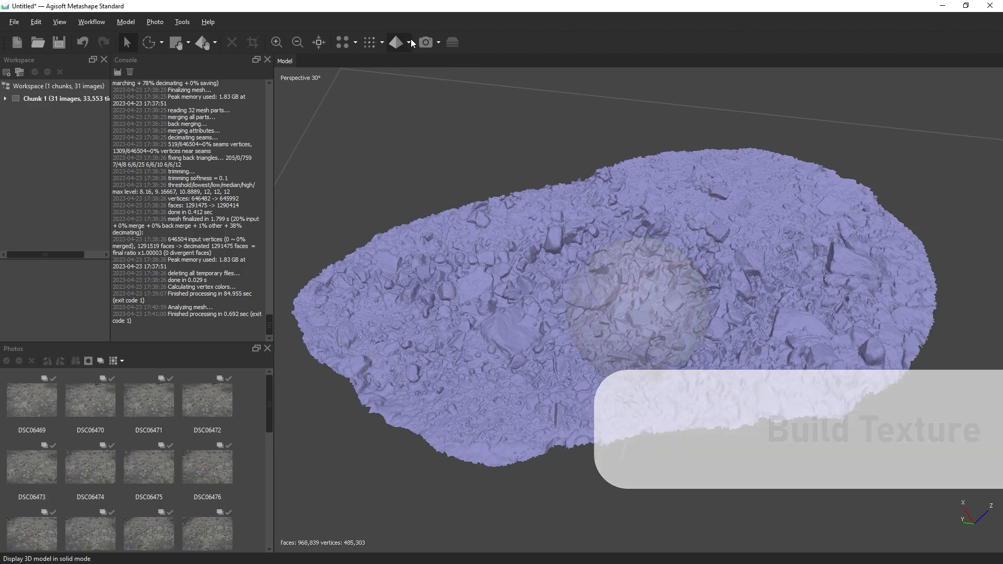
# Step: Build a 4096 diffuse map from images, Generic/Mosaic, with hole filling and ghosting filter
pyautogui.click(91, 21)
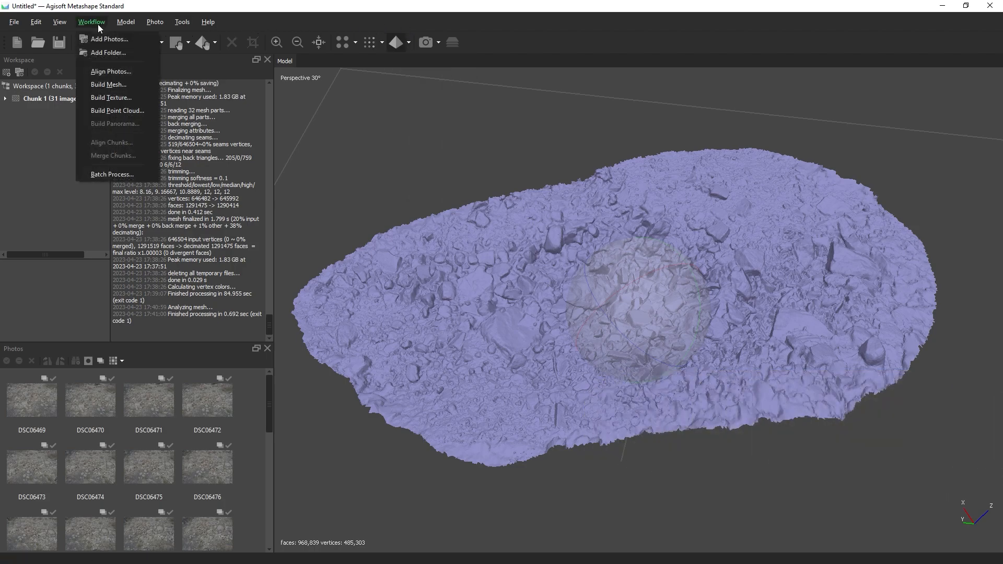
pyautogui.click(111, 97)
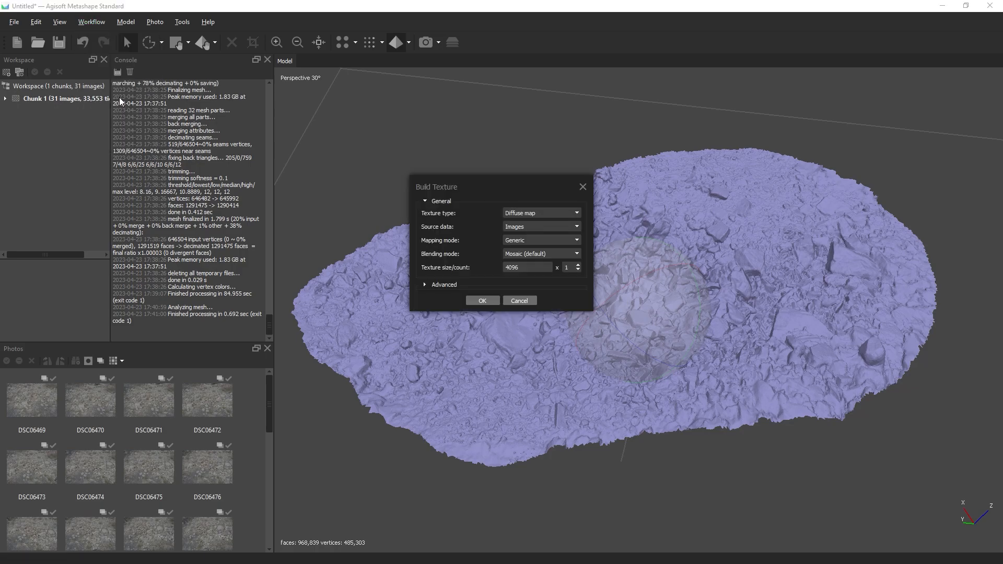
pyautogui.moveTo(537, 215)
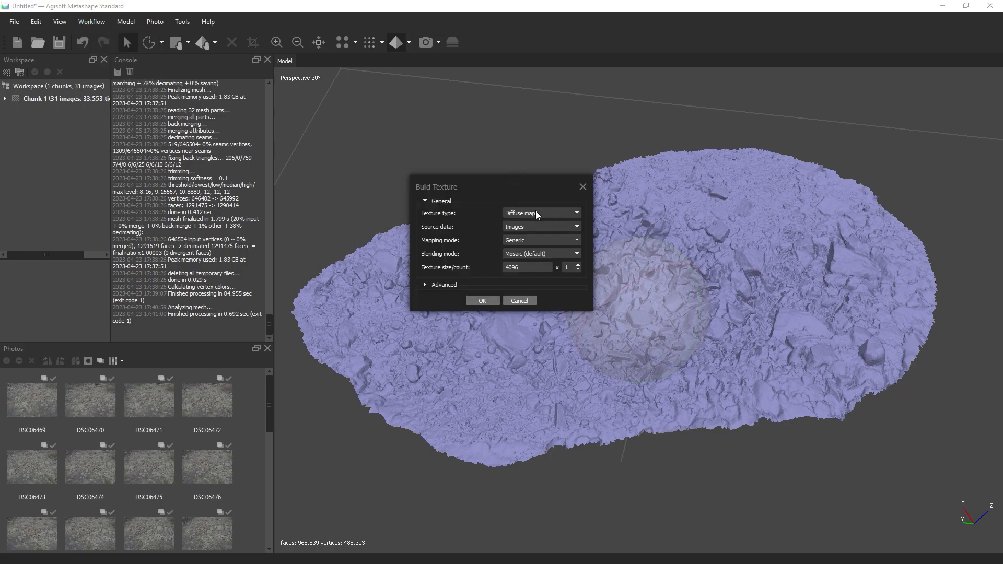
pyautogui.moveTo(126, 486)
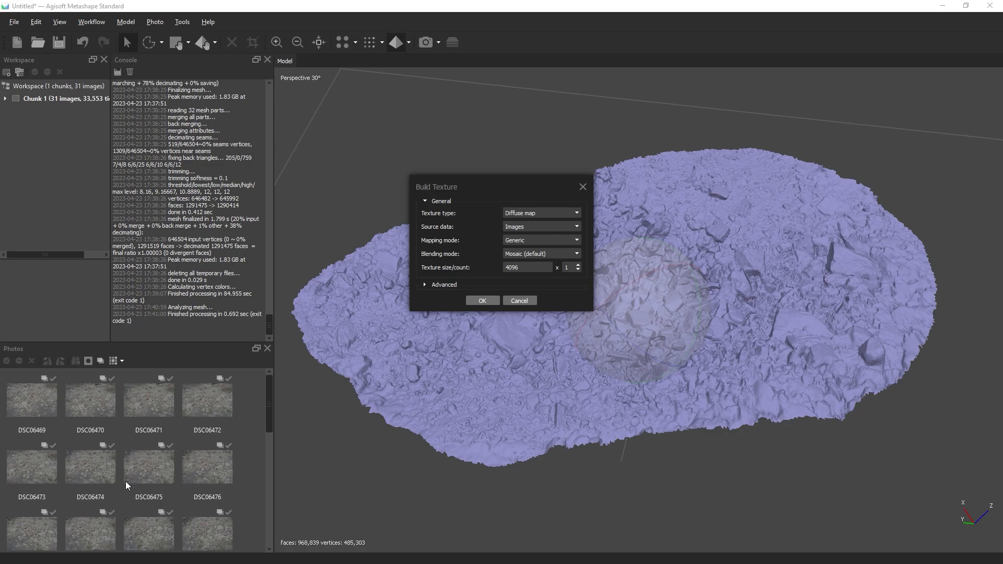
pyautogui.moveTo(547, 253)
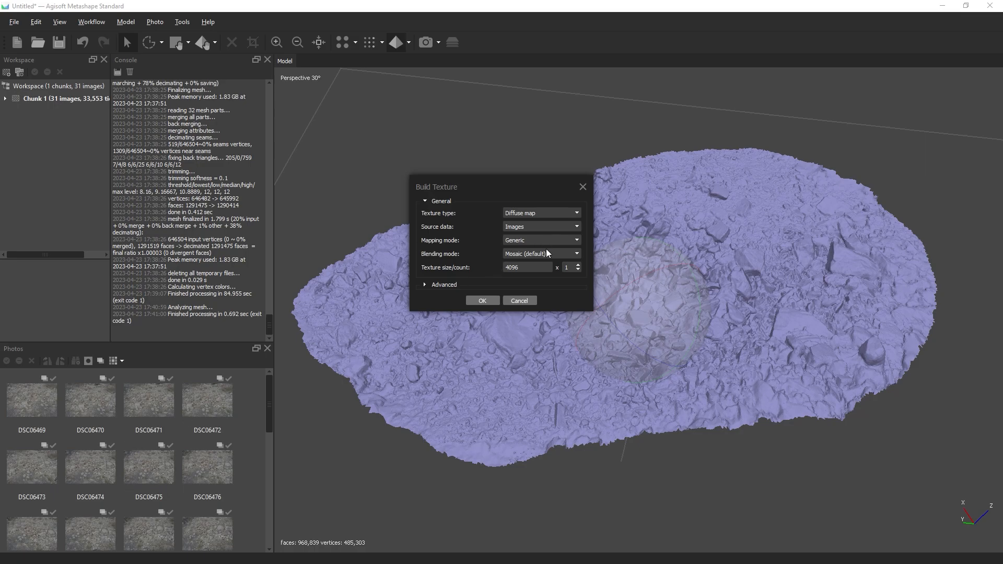
pyautogui.click(424, 285)
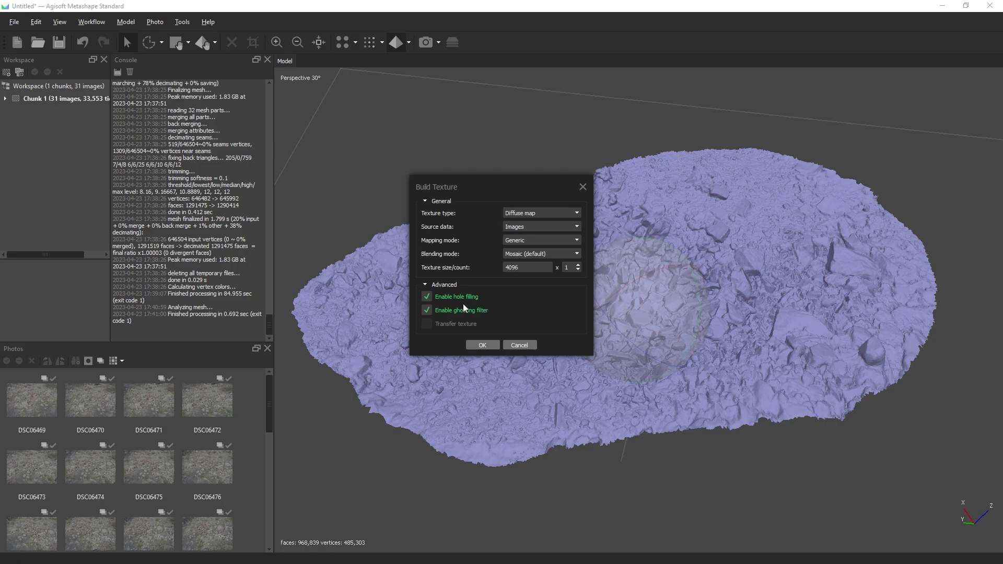
pyautogui.moveTo(460, 300)
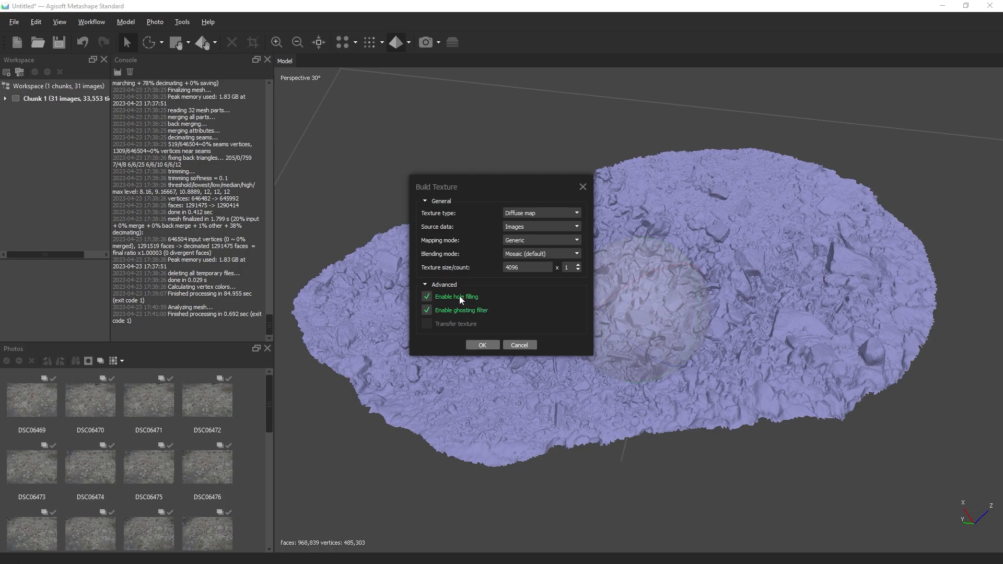
pyautogui.moveTo(499, 312)
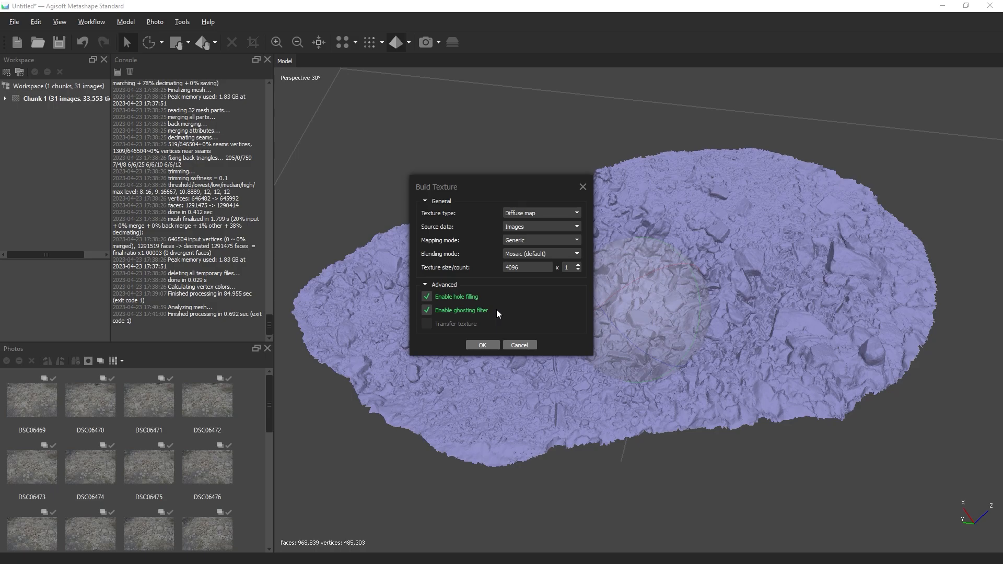
pyautogui.moveTo(584, 313)
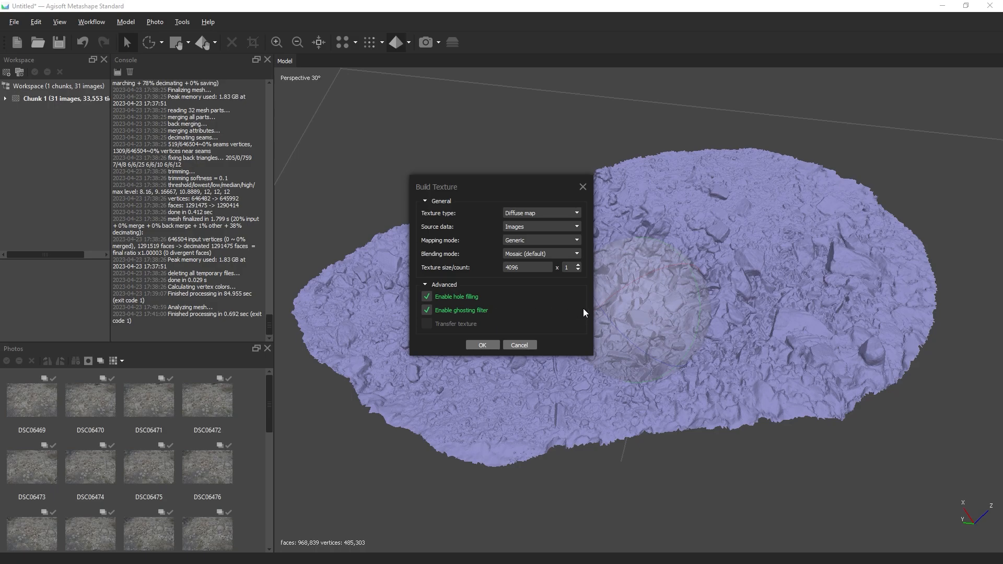
pyautogui.moveTo(535, 308)
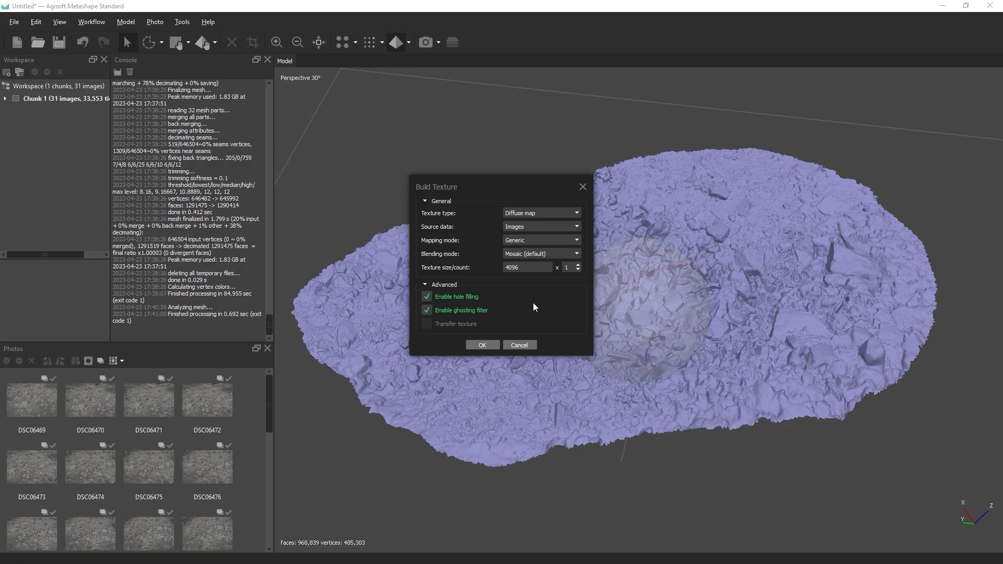
pyautogui.moveTo(456, 313)
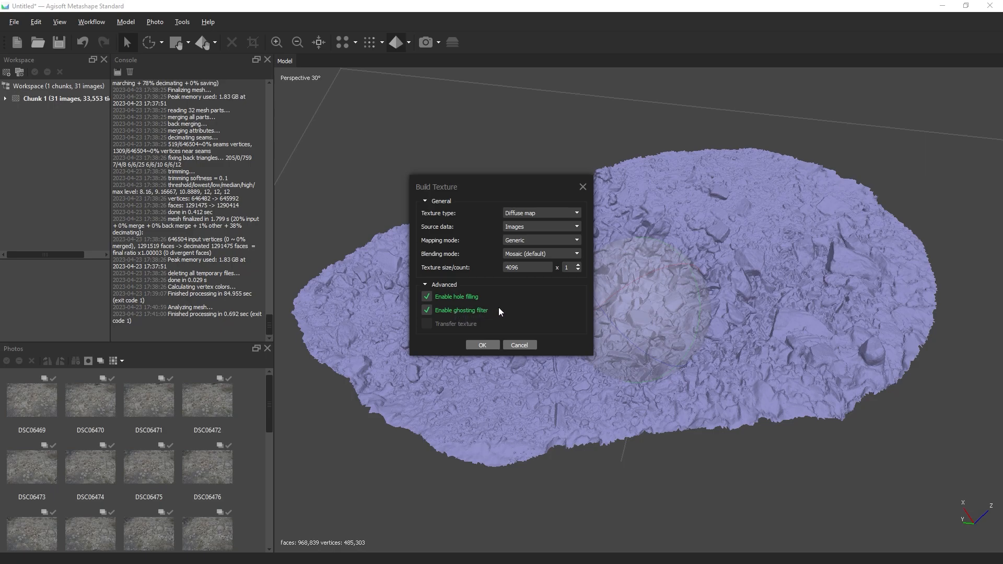
pyautogui.moveTo(501, 303)
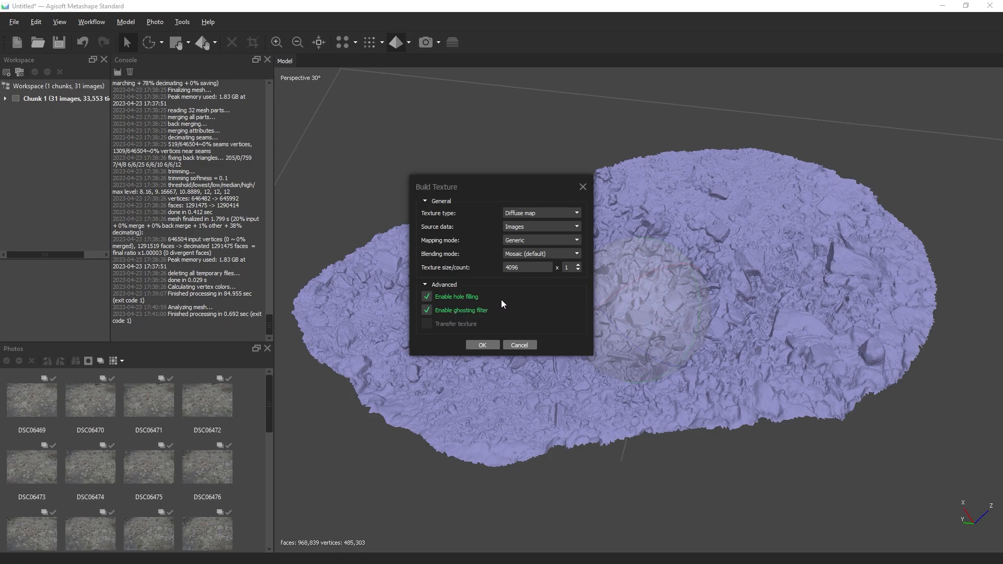
pyautogui.click(482, 345)
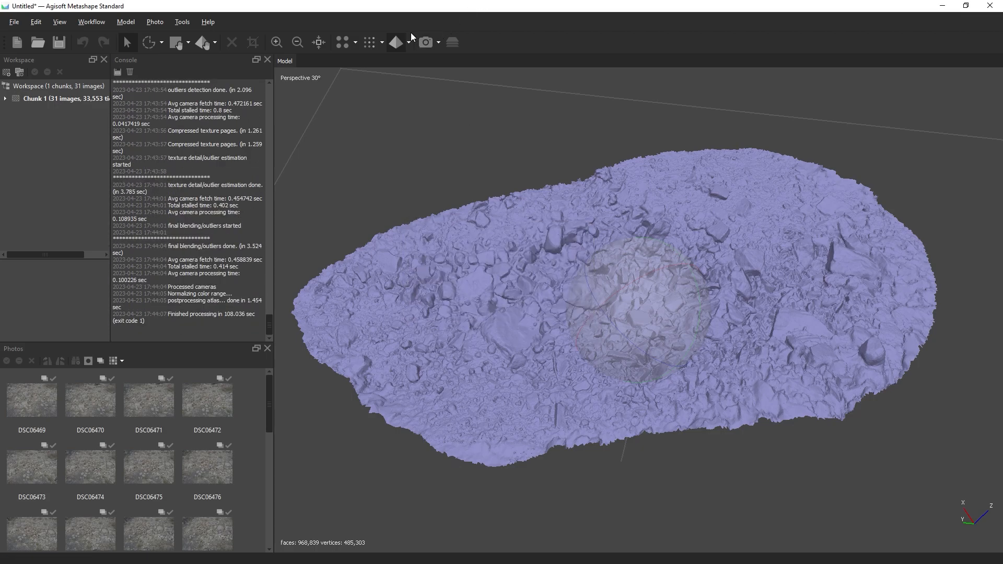
# Step: Switch the viewport to Model - Textured and orbit to inspect the rocky patch
pyautogui.click(394, 42)
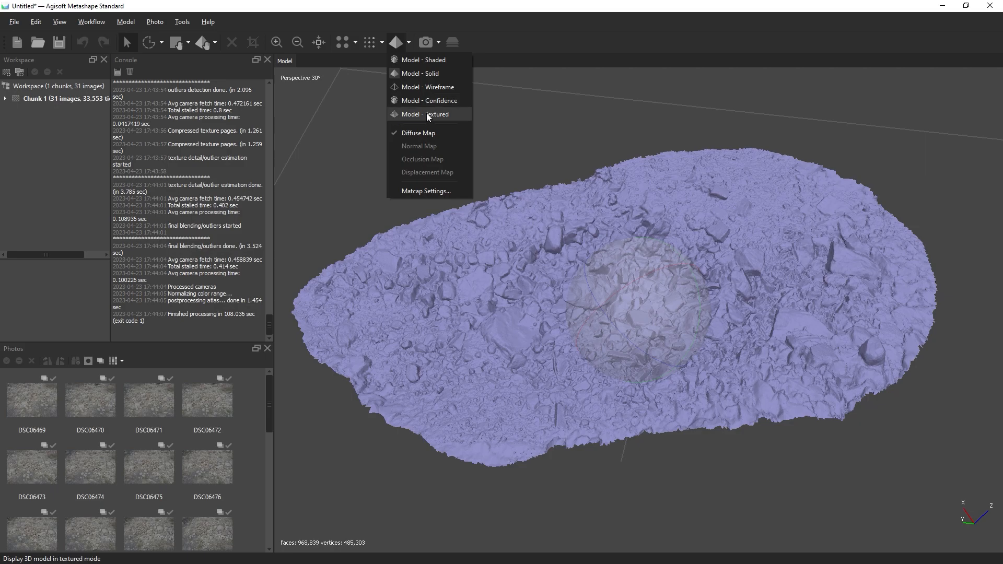
pyautogui.click(426, 114)
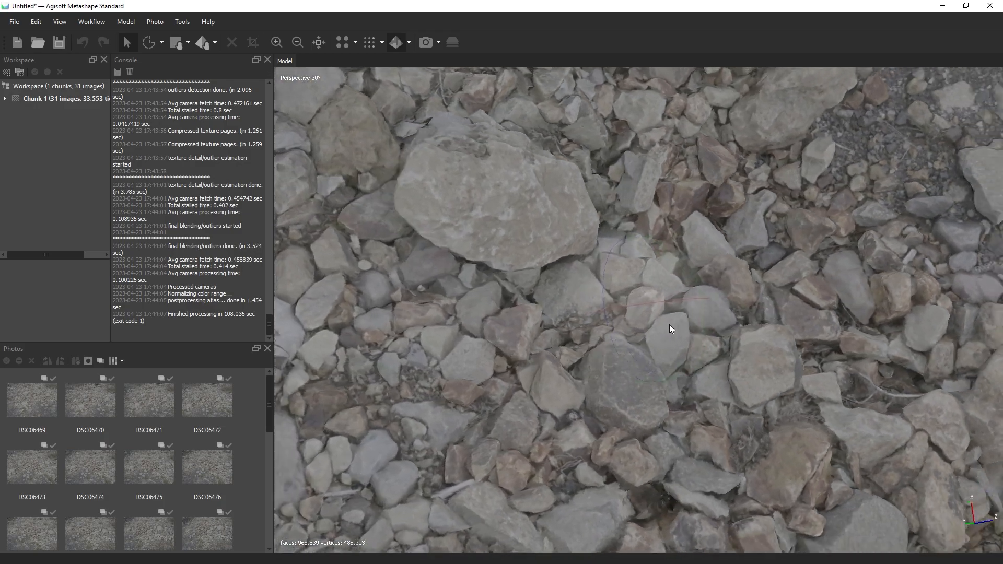
pyautogui.moveTo(672, 329); pyautogui.dragTo(558, 311)
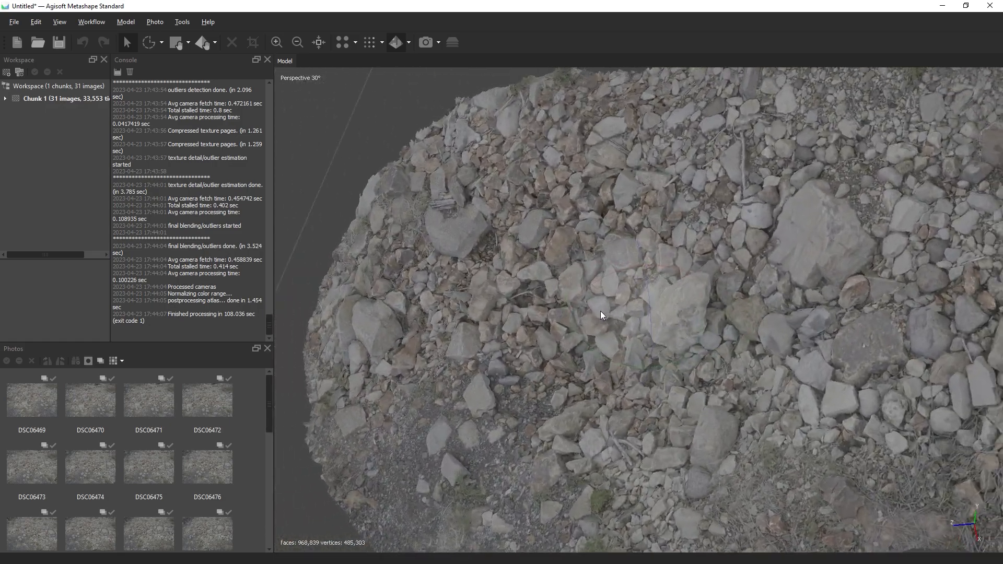
pyautogui.moveTo(602, 314); pyautogui.dragTo(664, 311)
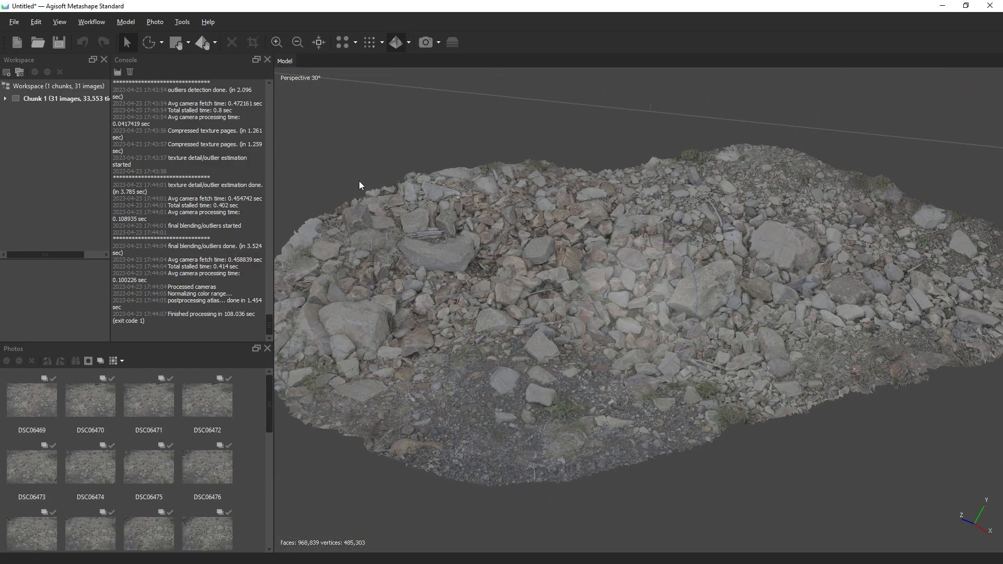
# Step: Export the textured model as Autodesk FBX with PNG textures
pyautogui.click(14, 21)
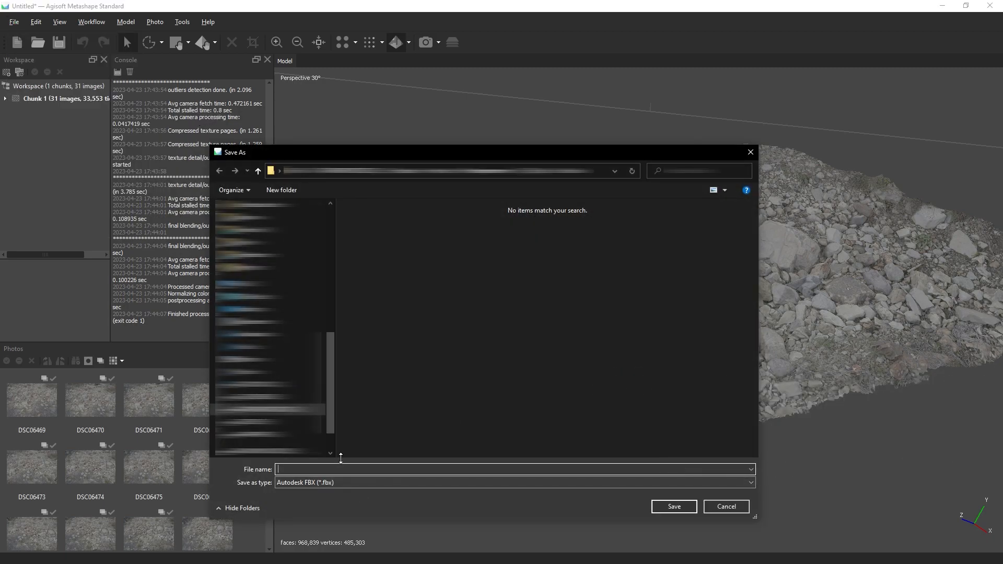
pyautogui.click(672, 506)
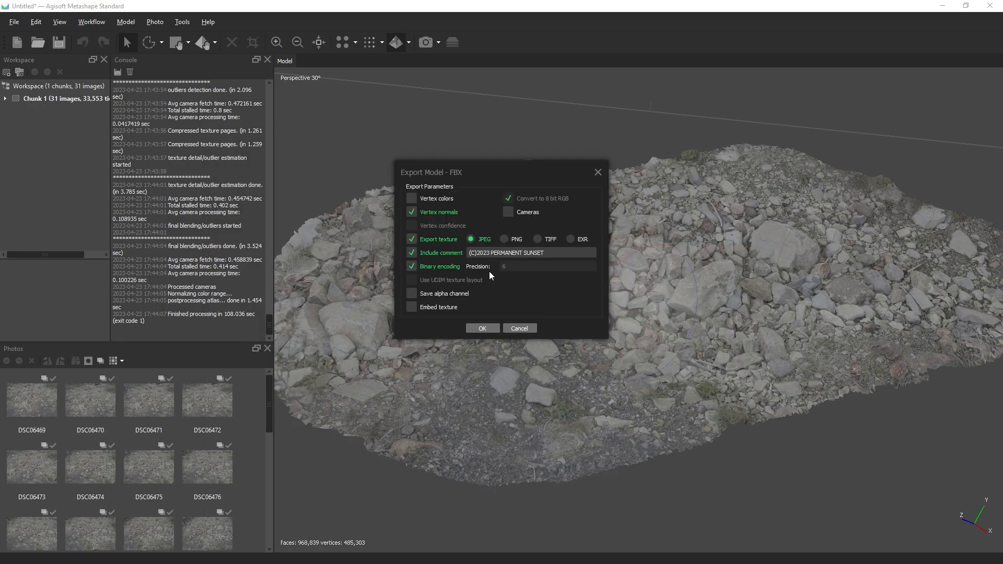
pyautogui.click(504, 238)
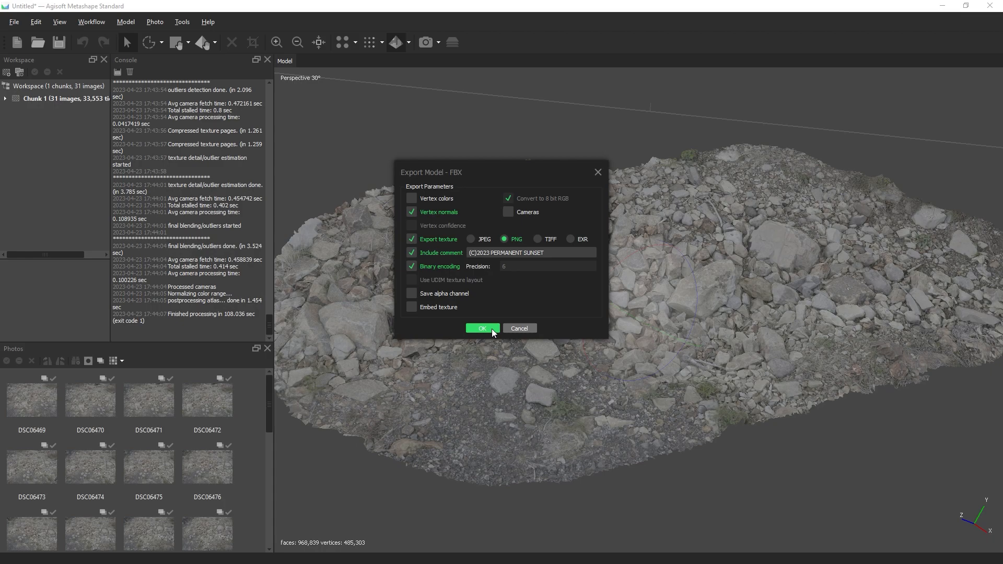
pyautogui.click(482, 328)
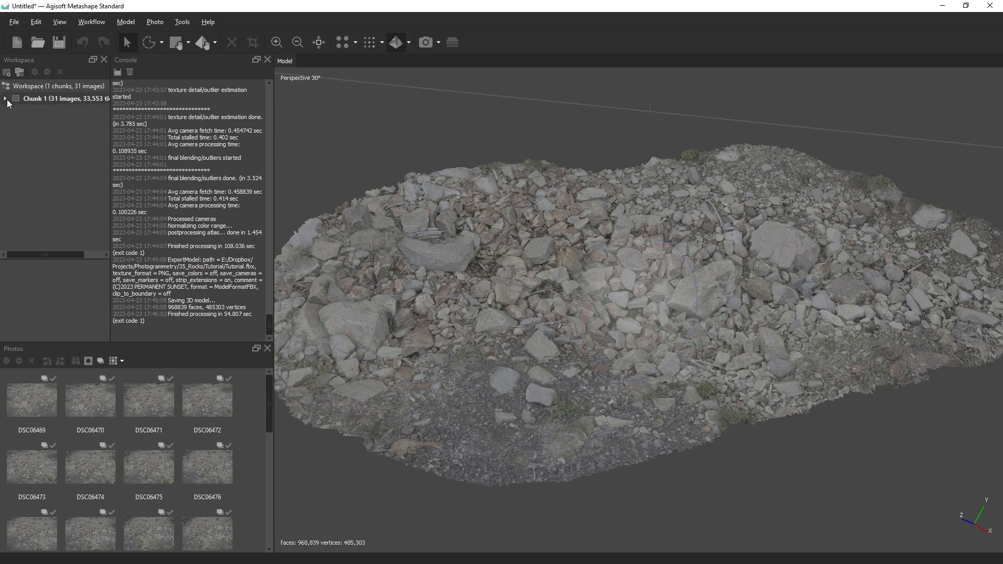
# Step: Expand Chunk 1 to show its 31 images, tie points, depth maps, model and point cloud
pyautogui.click(5, 98)
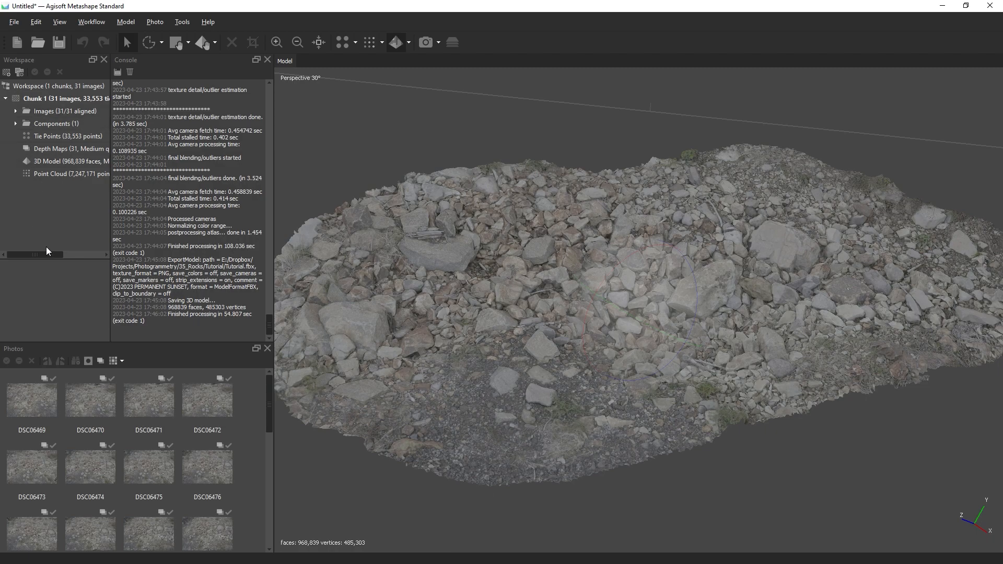
pyautogui.click(68, 136)
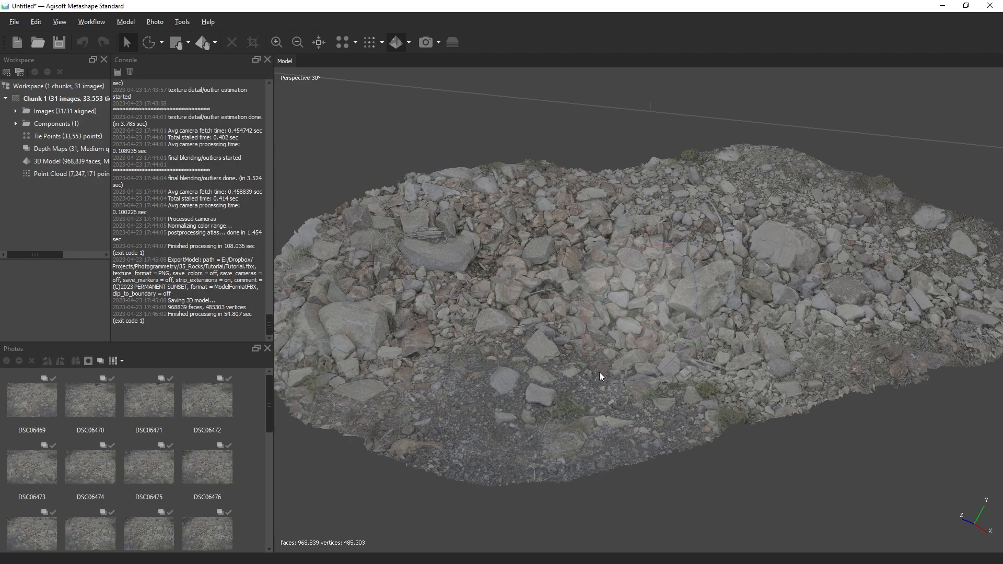
pyautogui.moveTo(602, 376); pyautogui.dragTo(580, 362)
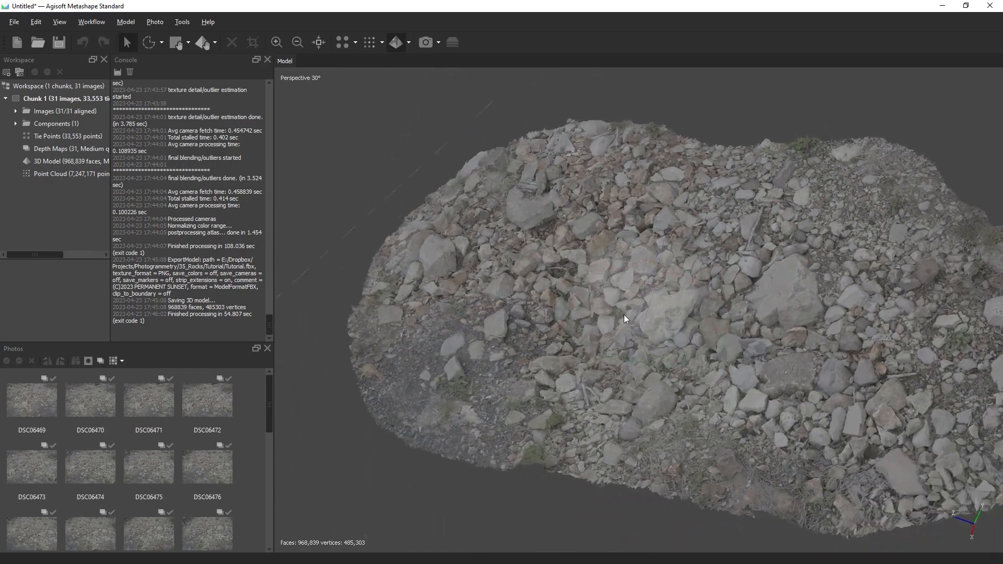
pyautogui.moveTo(625, 319); pyautogui.dragTo(722, 373)
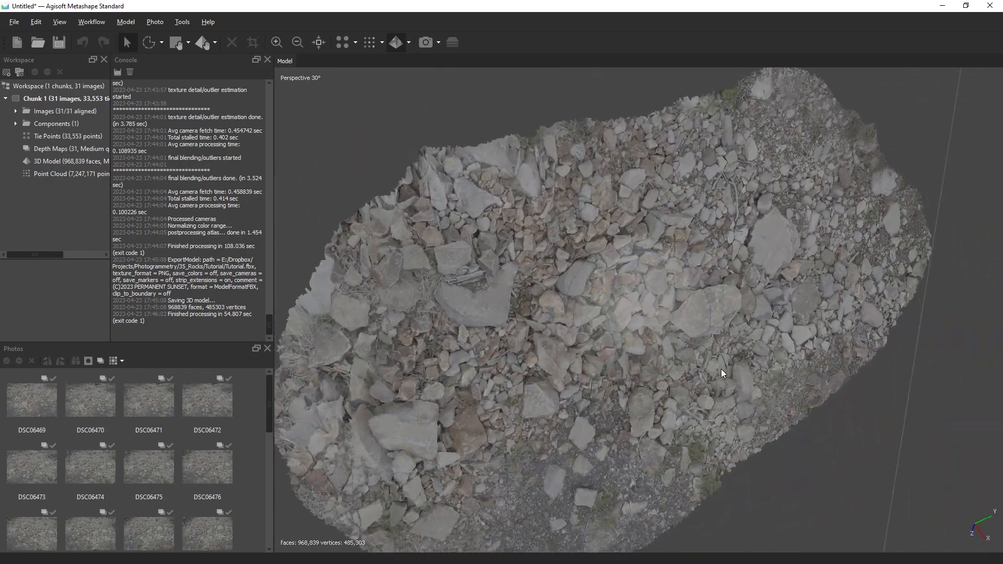
pyautogui.moveTo(721, 373); pyautogui.dragTo(602, 315)
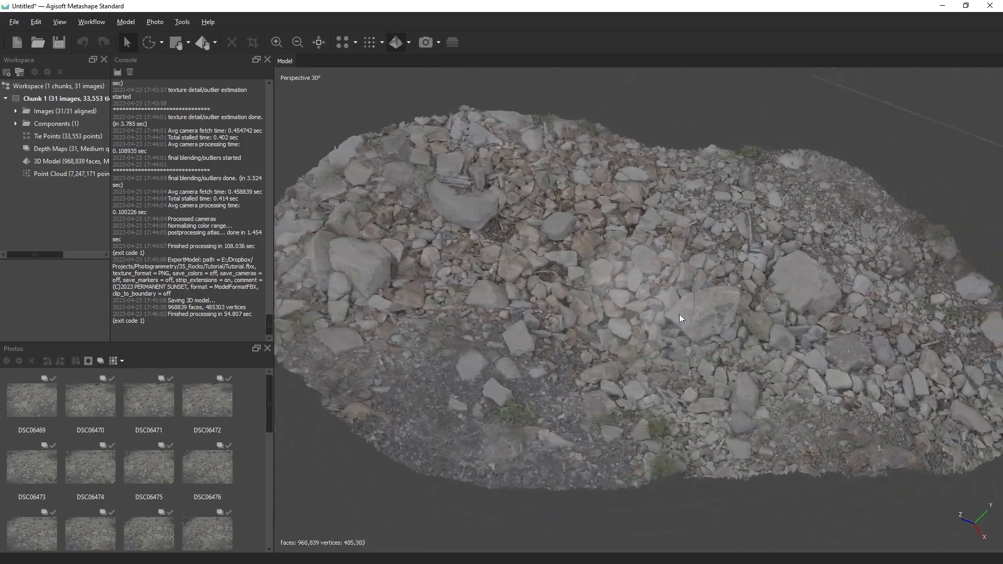
pyautogui.scroll(-3)
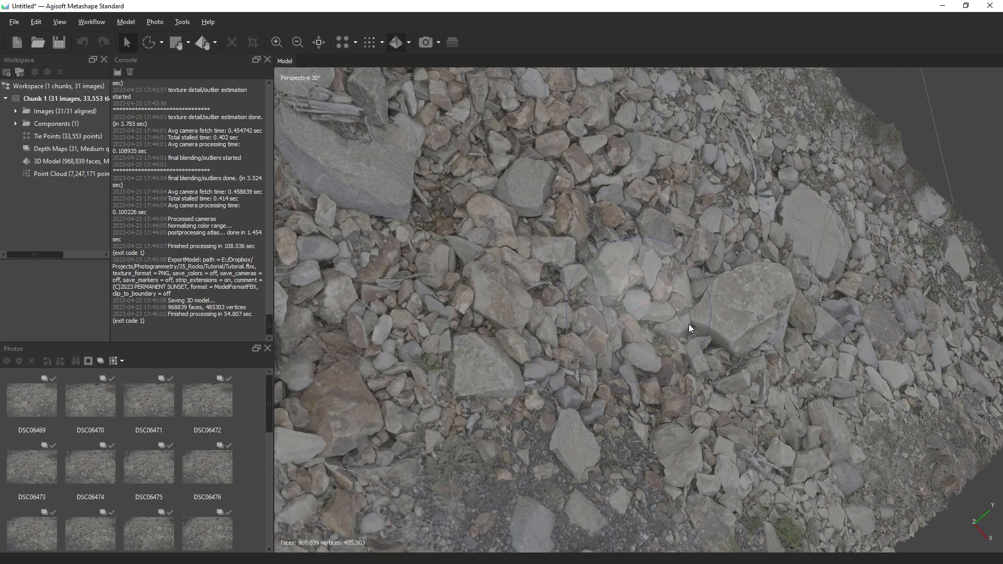